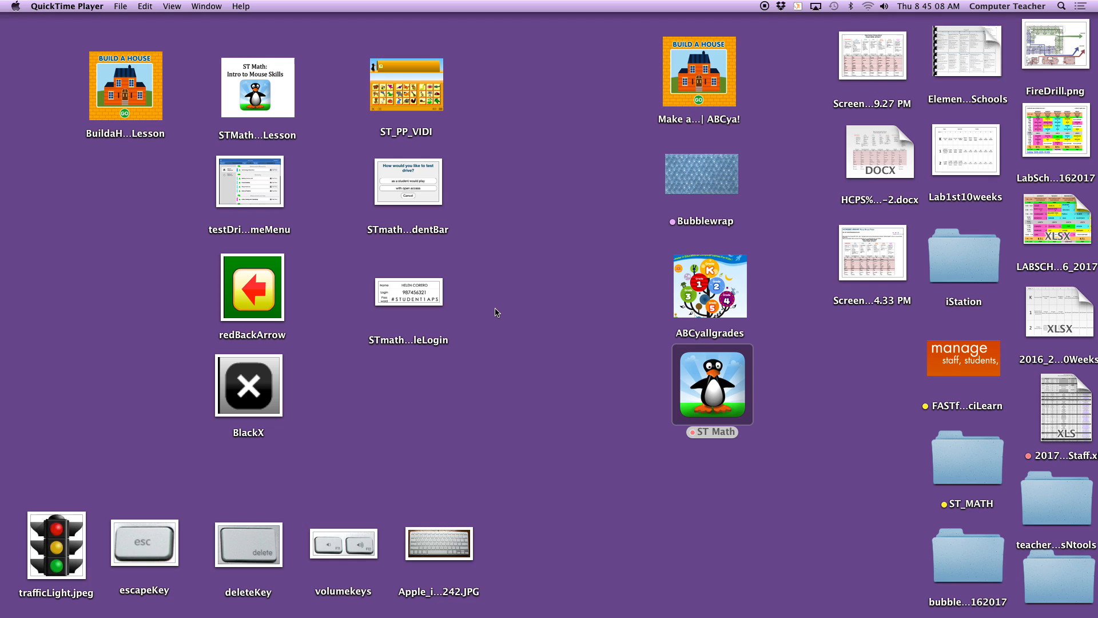
pyautogui.moveTo(540, 316)
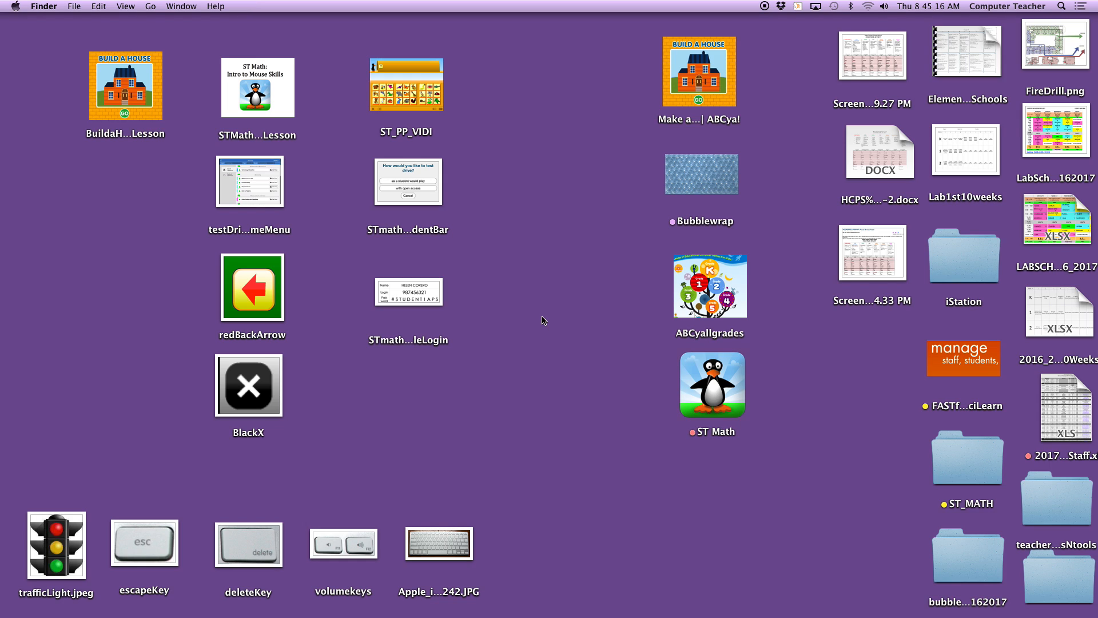
# Step: Launch ST Math from its desktop icon and reach the animal-tile student login screen
pyautogui.click(712, 385)
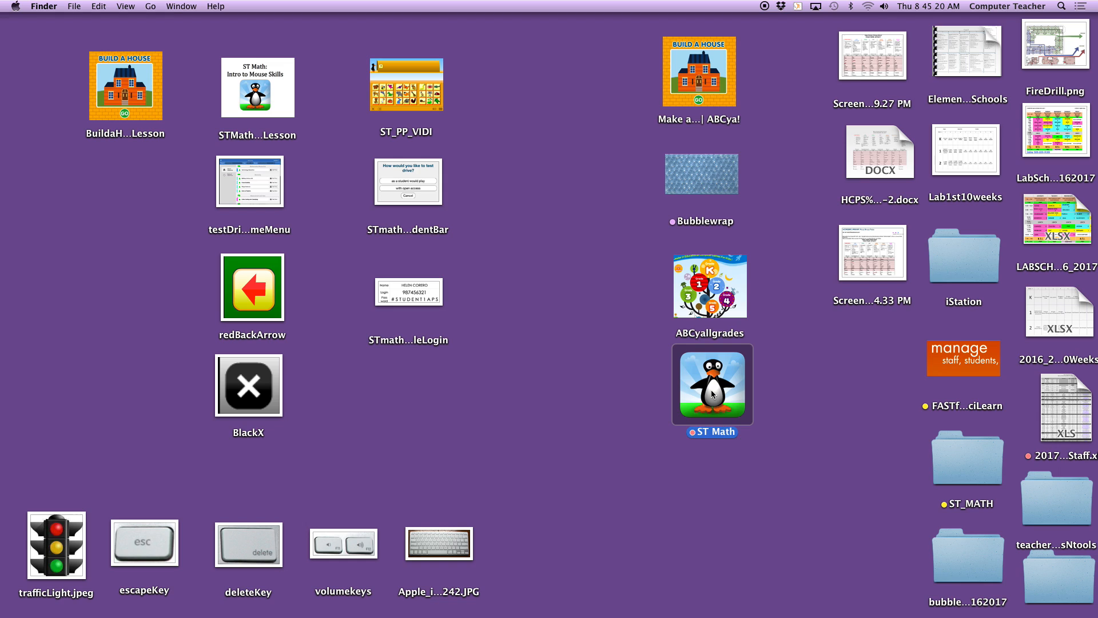
pyautogui.doubleClick(713, 391)
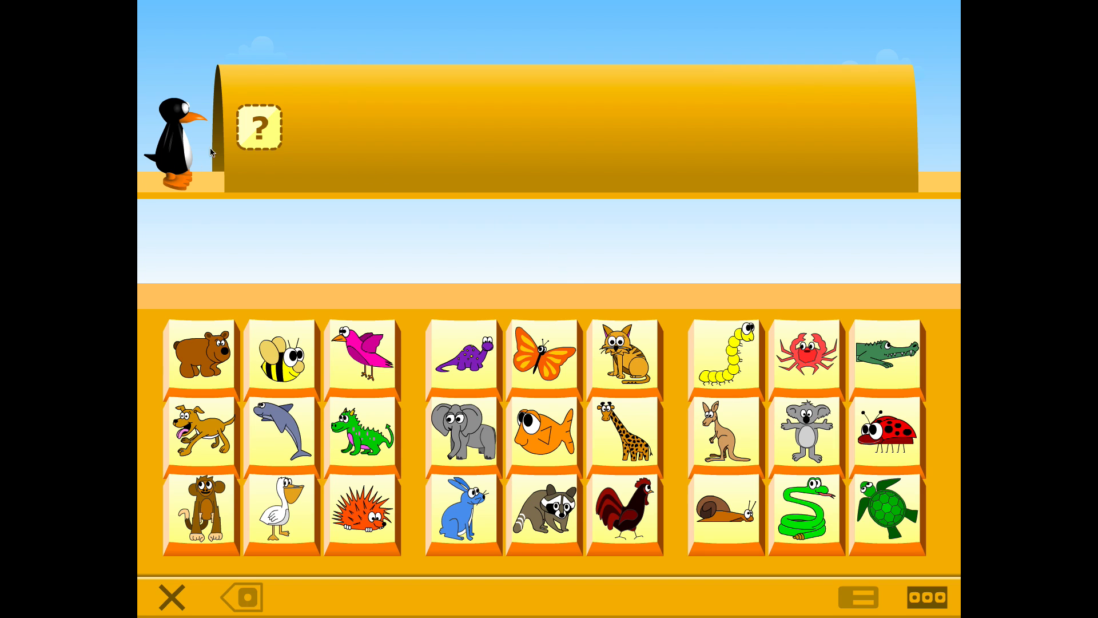
pyautogui.click(364, 437)
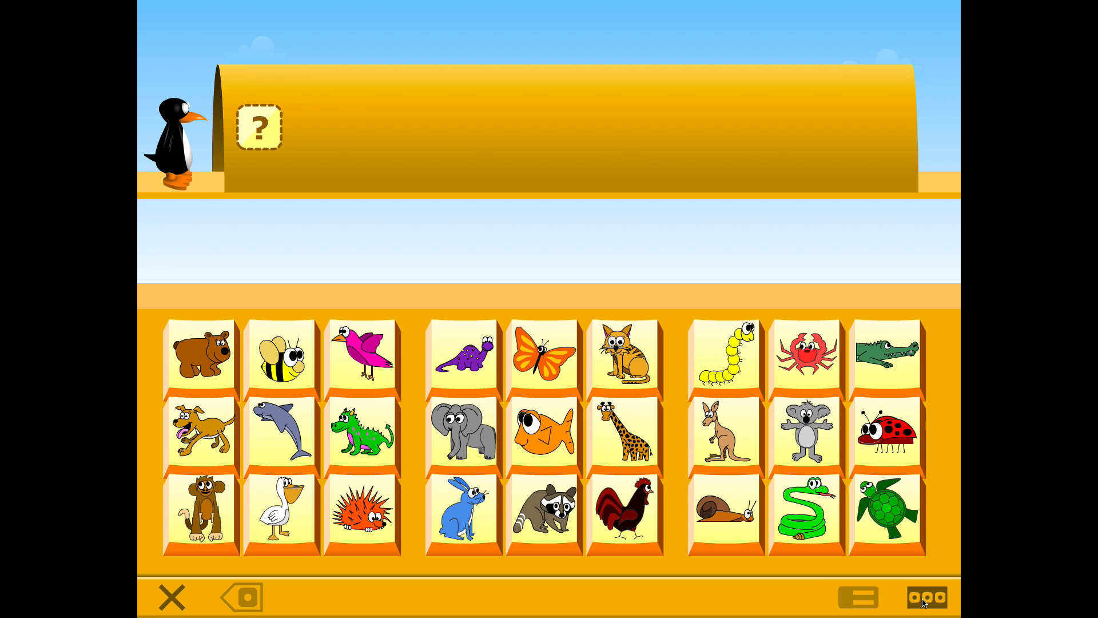
pyautogui.click(927, 597)
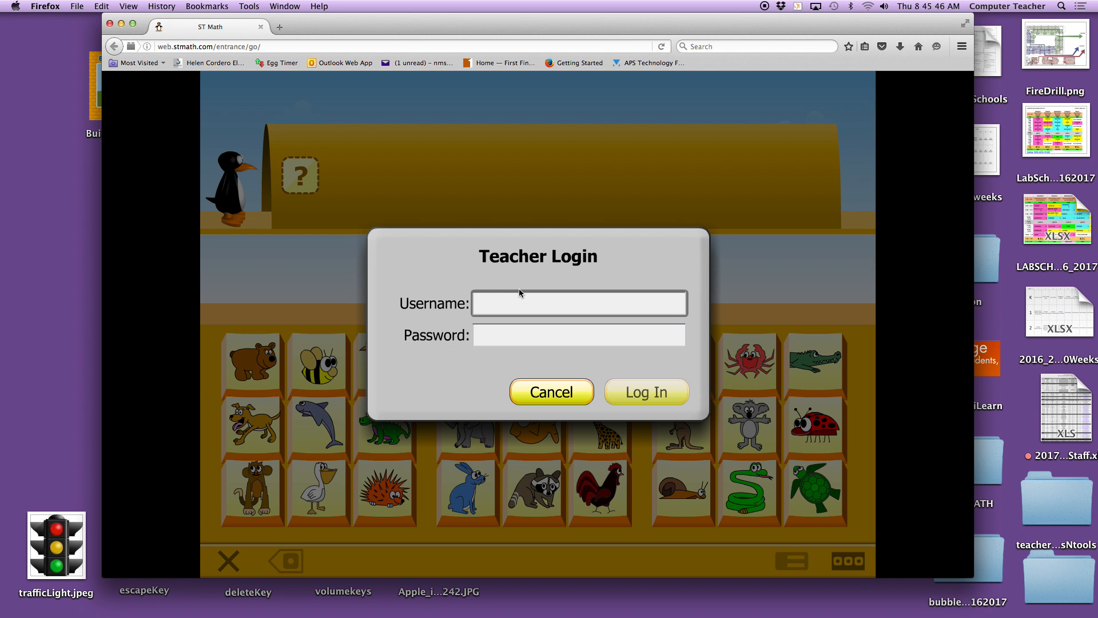
pyautogui.write('helcor')
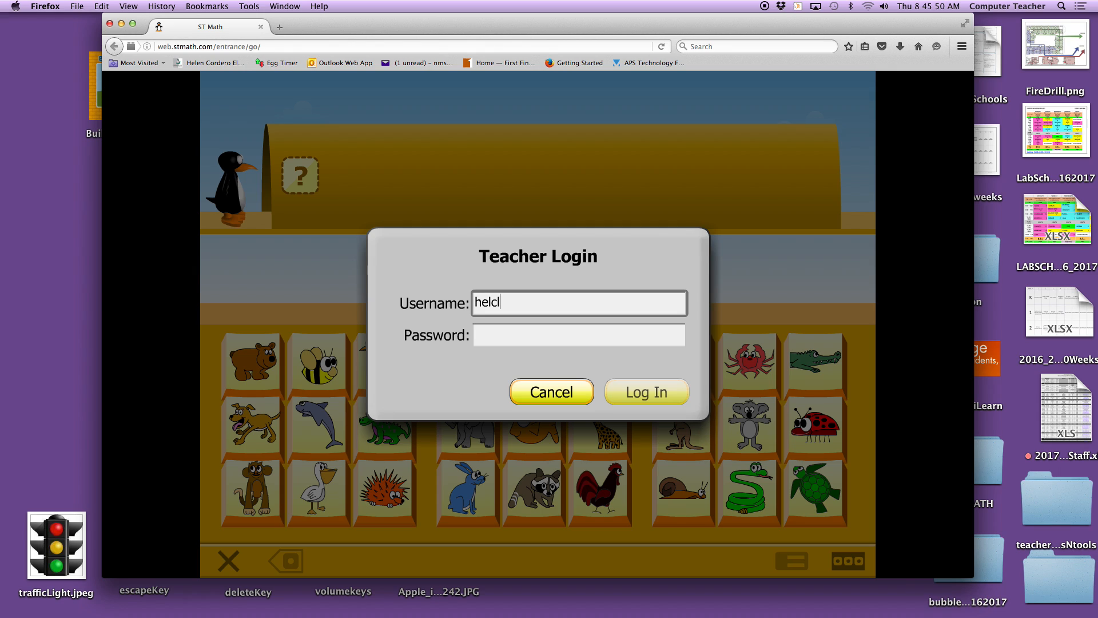
pyautogui.write('opez')
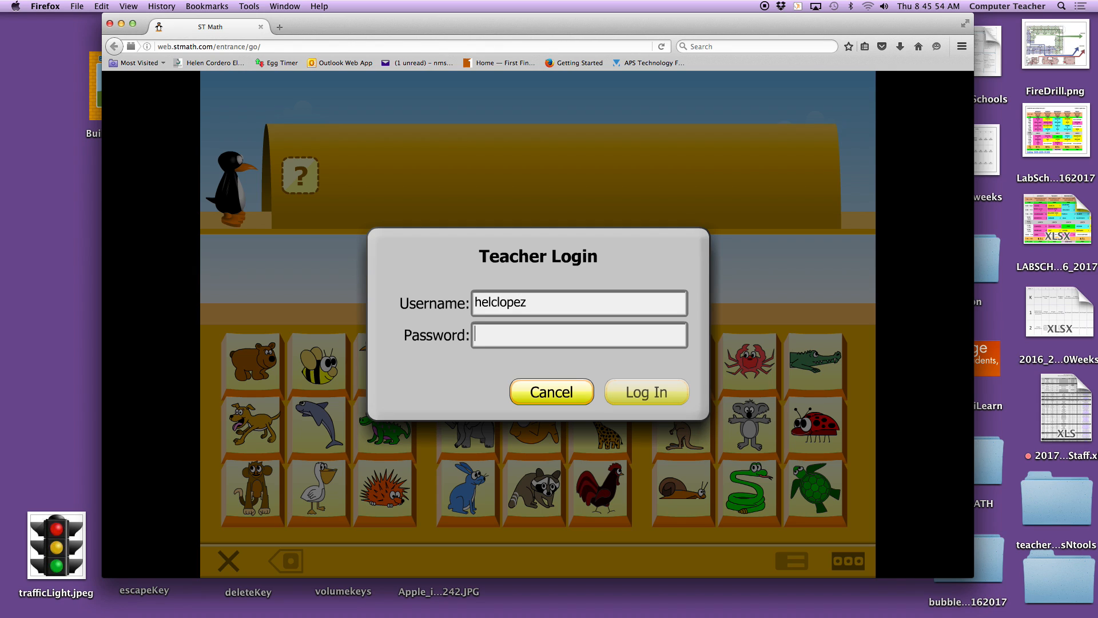
pyautogui.write('******')
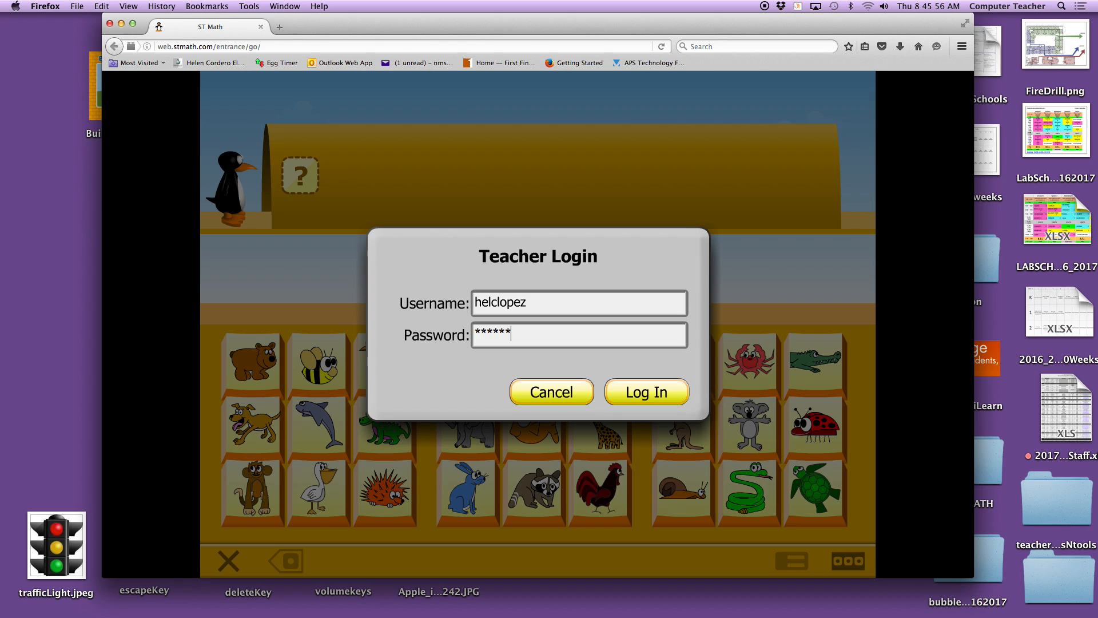
pyautogui.click(646, 391)
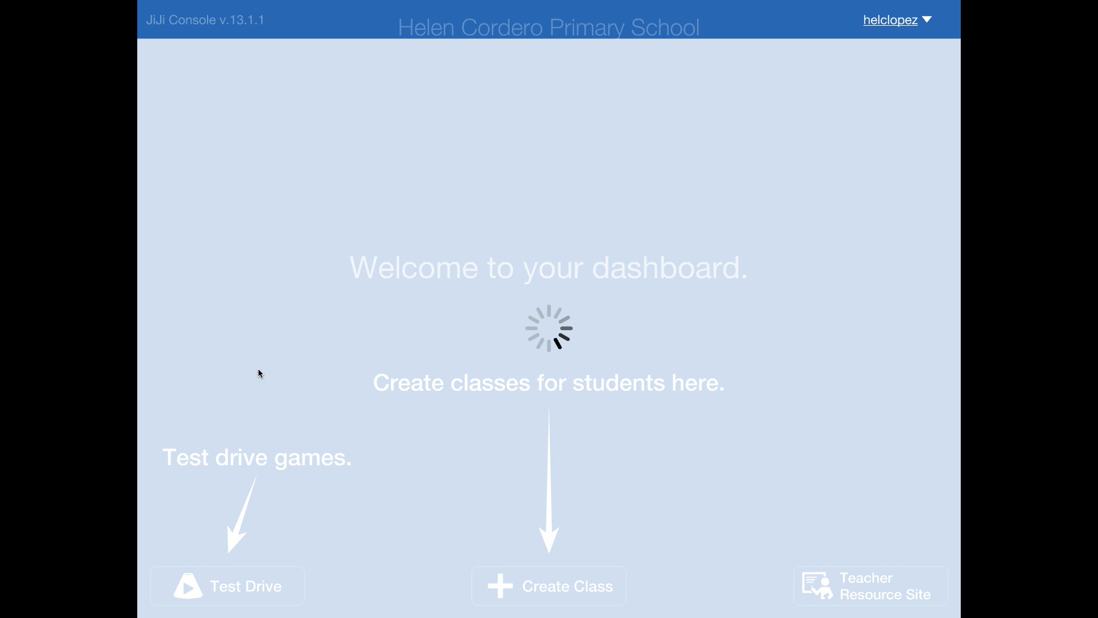
# Step: Enter Test Drive and skim the Transitional Kinder Common Core 2016 objectives list
pyautogui.click(224, 586)
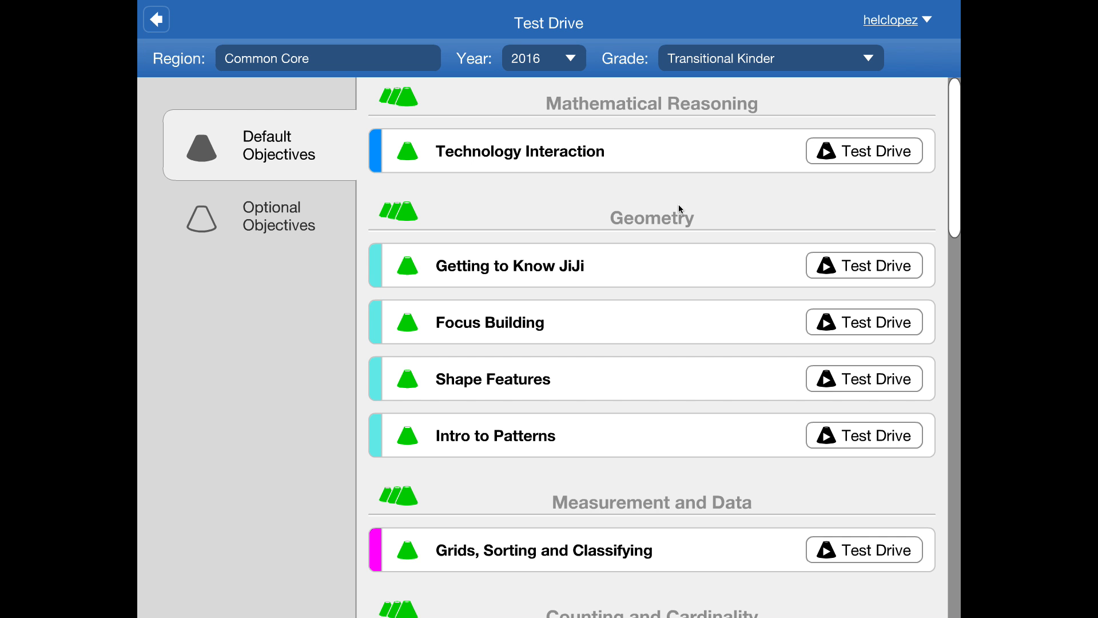
pyautogui.moveTo(394, 300)
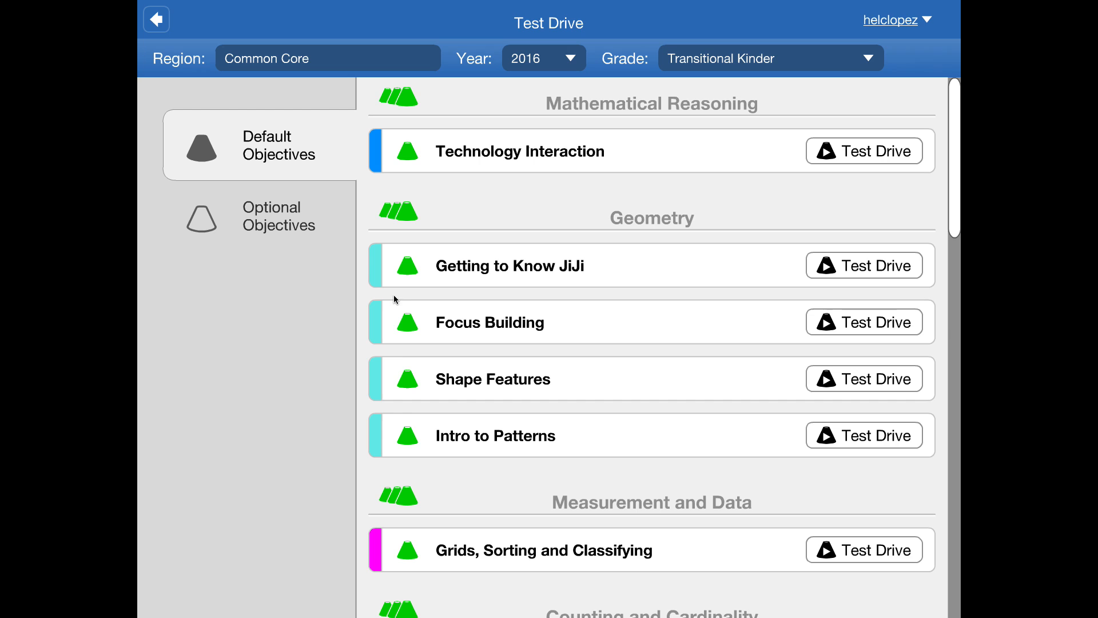
pyautogui.moveTo(418, 200)
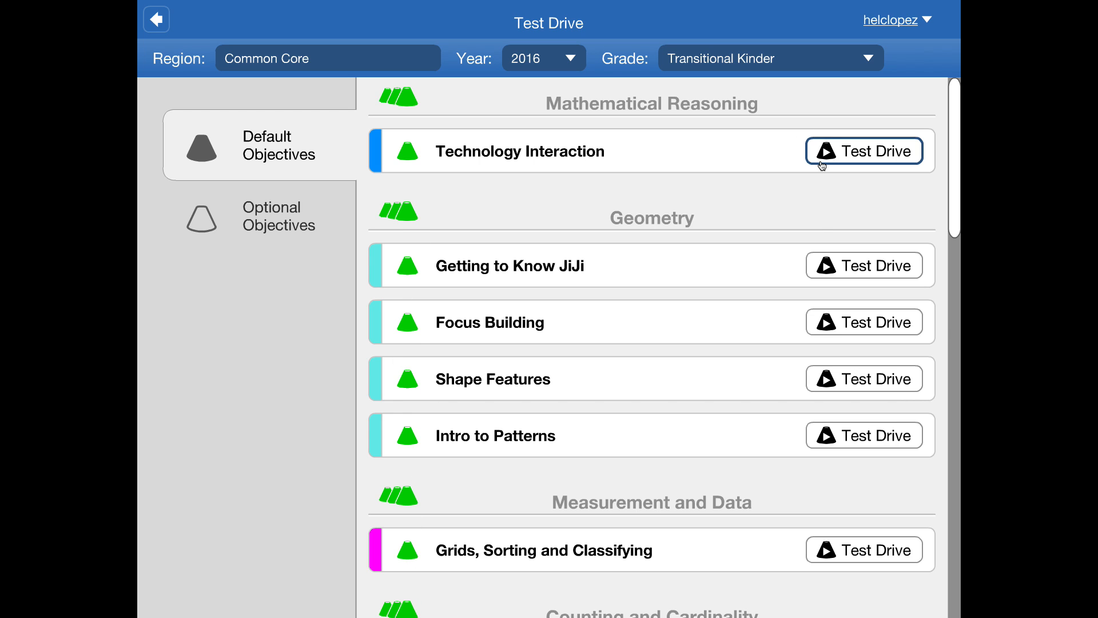
pyautogui.moveTo(821, 196)
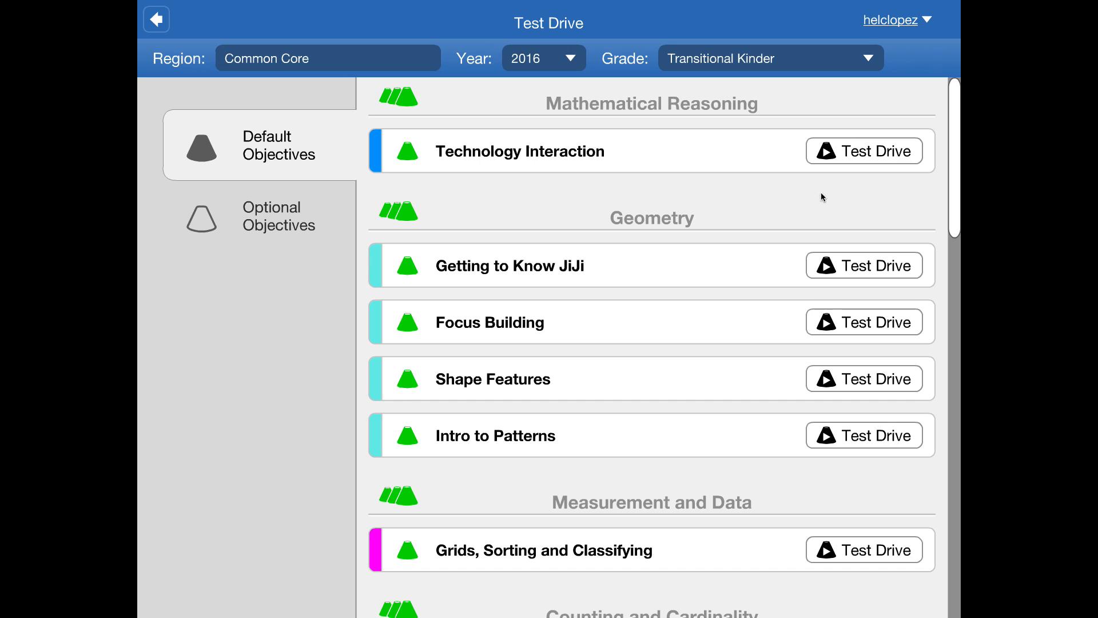
pyautogui.moveTo(431, 154)
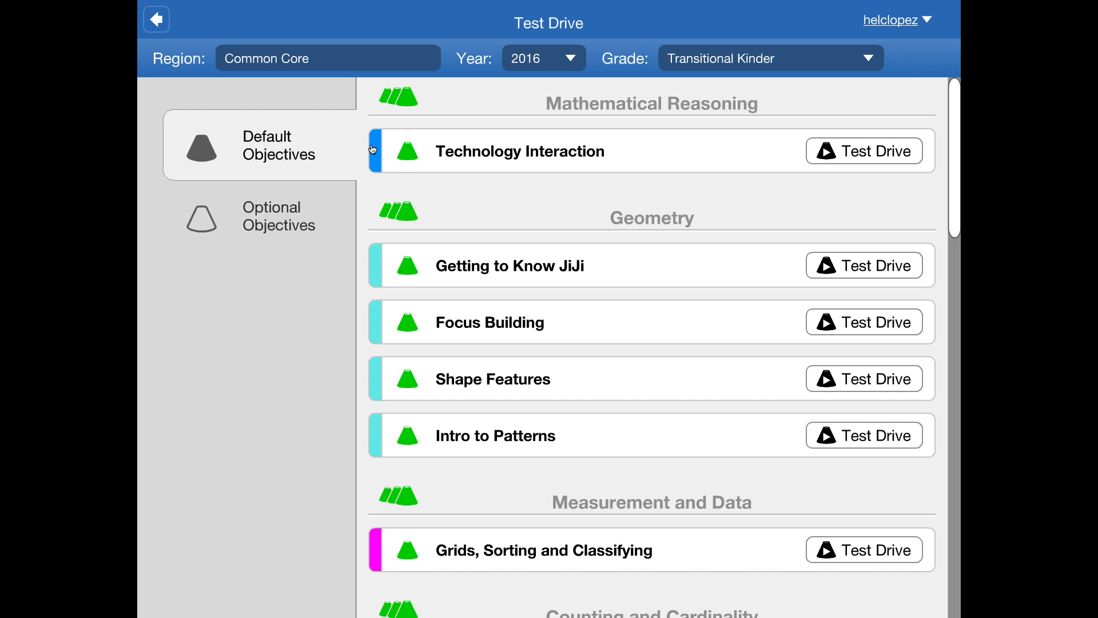
pyautogui.moveTo(375, 150)
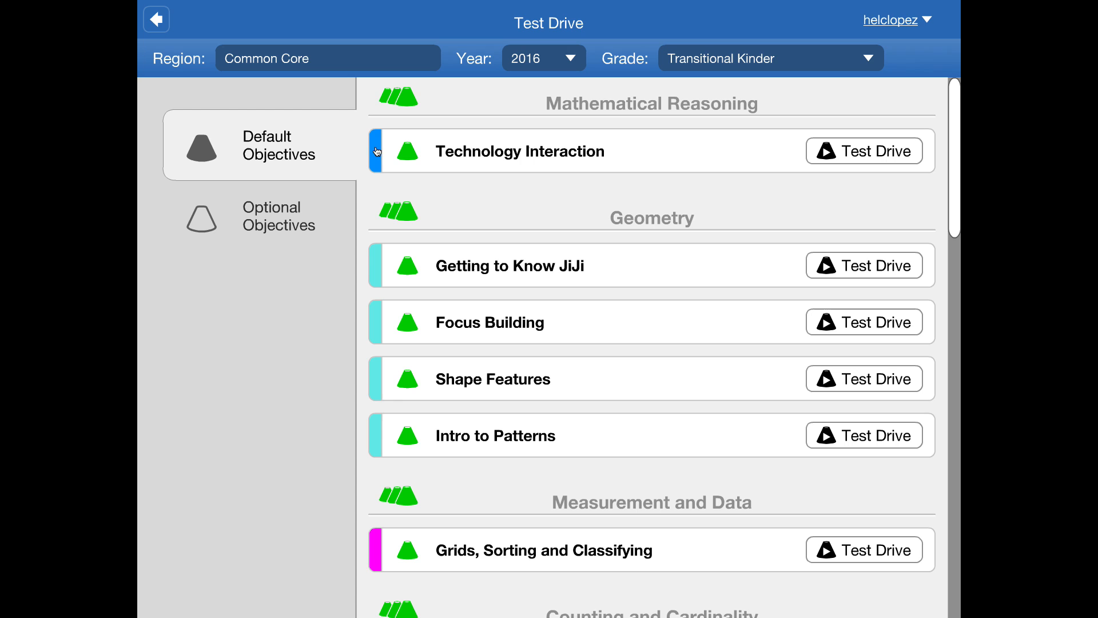
pyautogui.moveTo(375, 256)
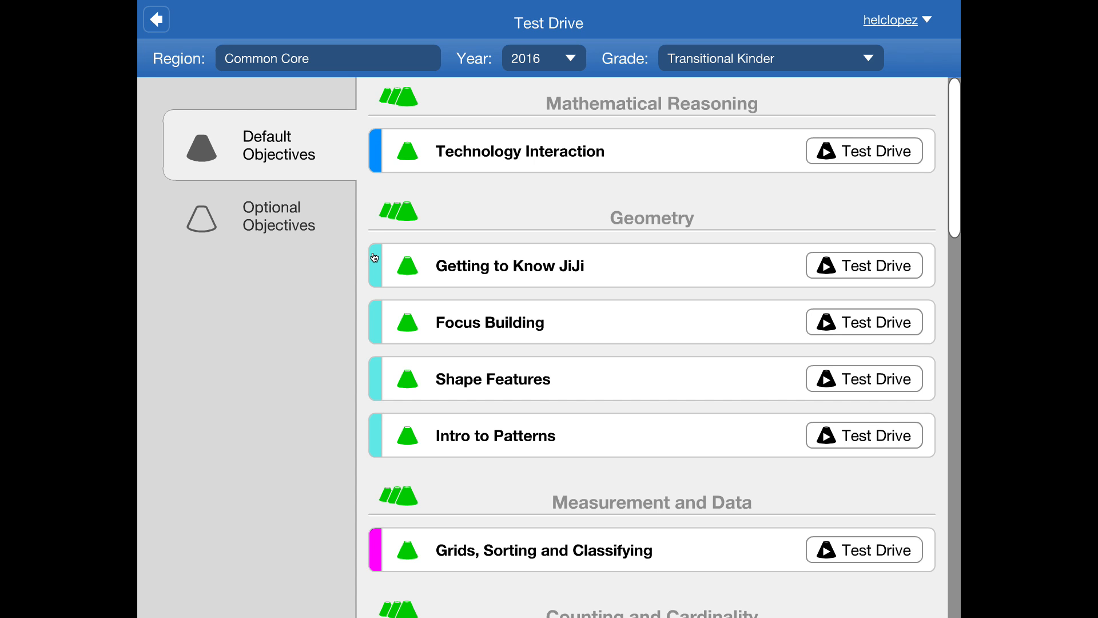
pyautogui.moveTo(386, 467)
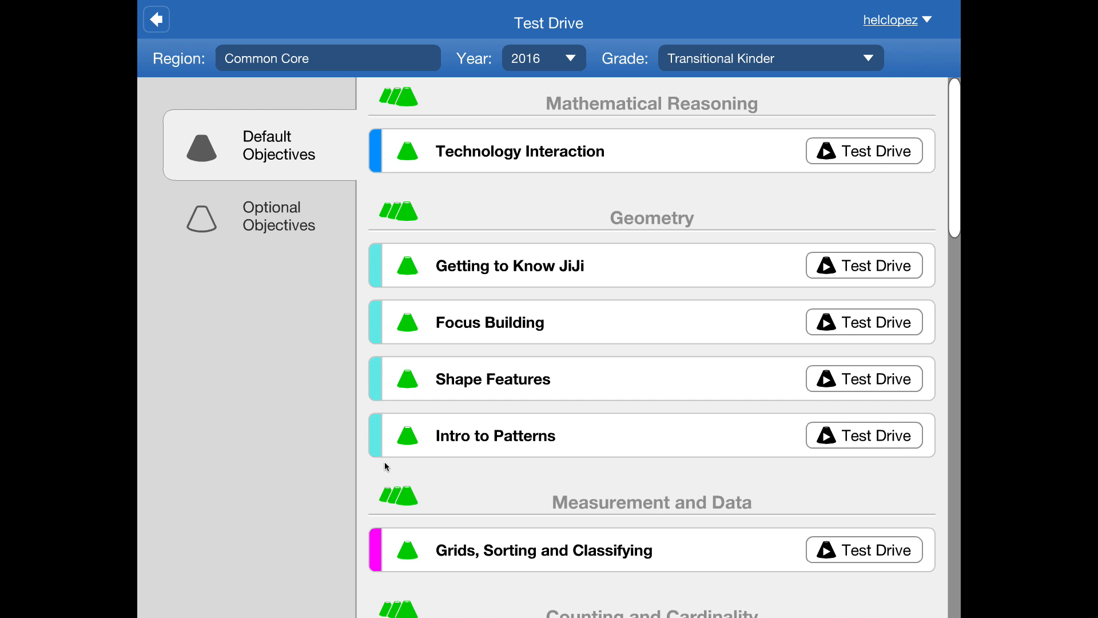
pyautogui.scroll(-3)
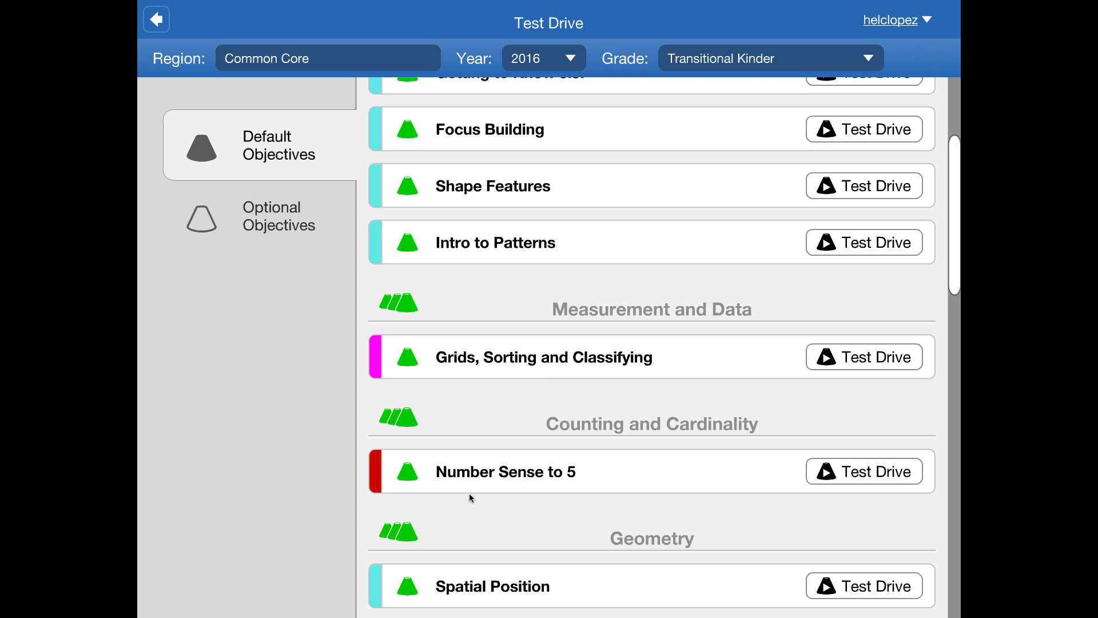
pyautogui.scroll(3)
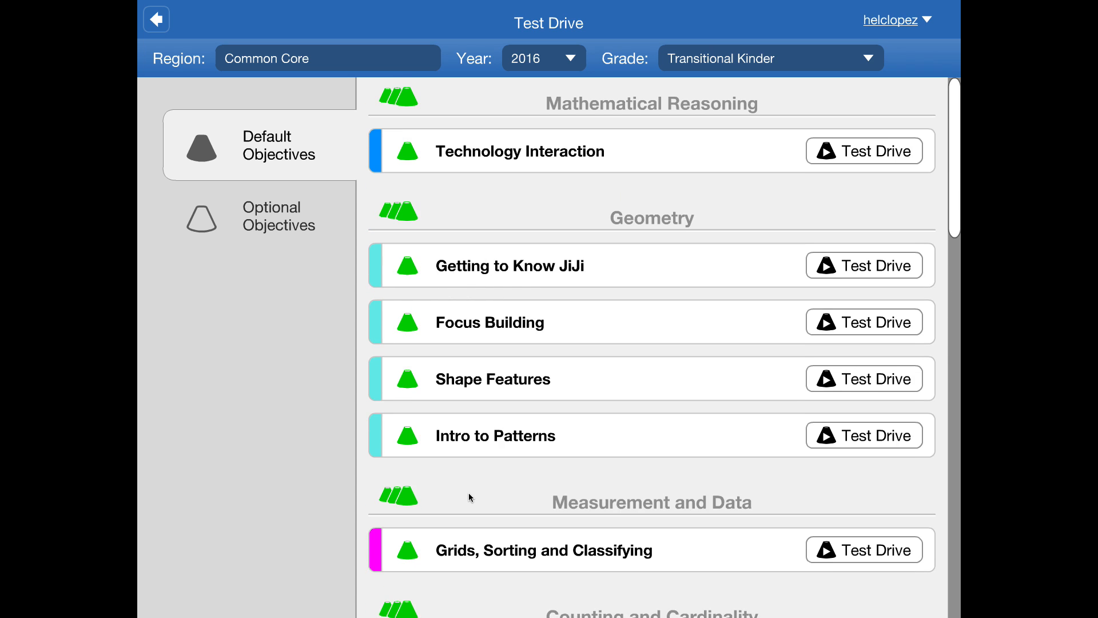
pyautogui.moveTo(787, 169)
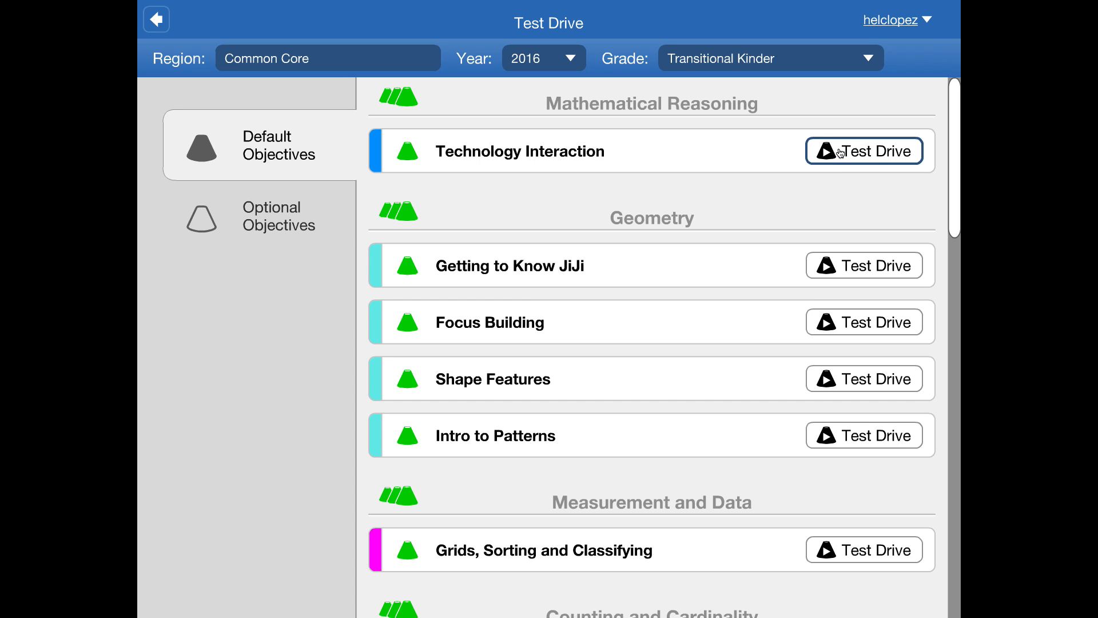
# Step: Test drive the Technology Interaction objective as a student would play it
pyautogui.click(842, 151)
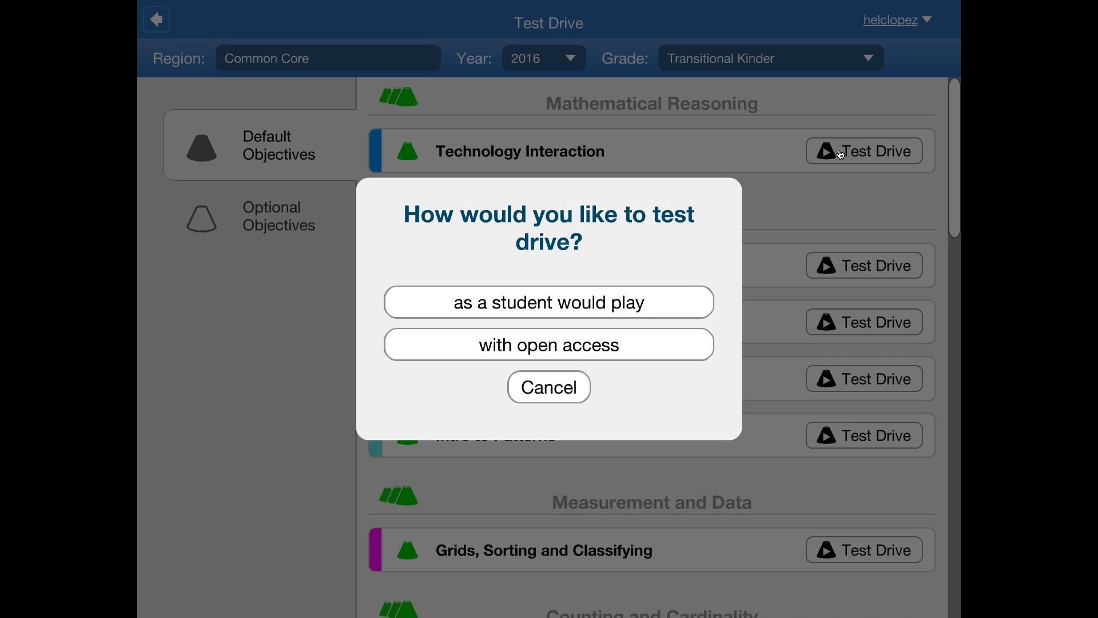
pyautogui.moveTo(466, 231)
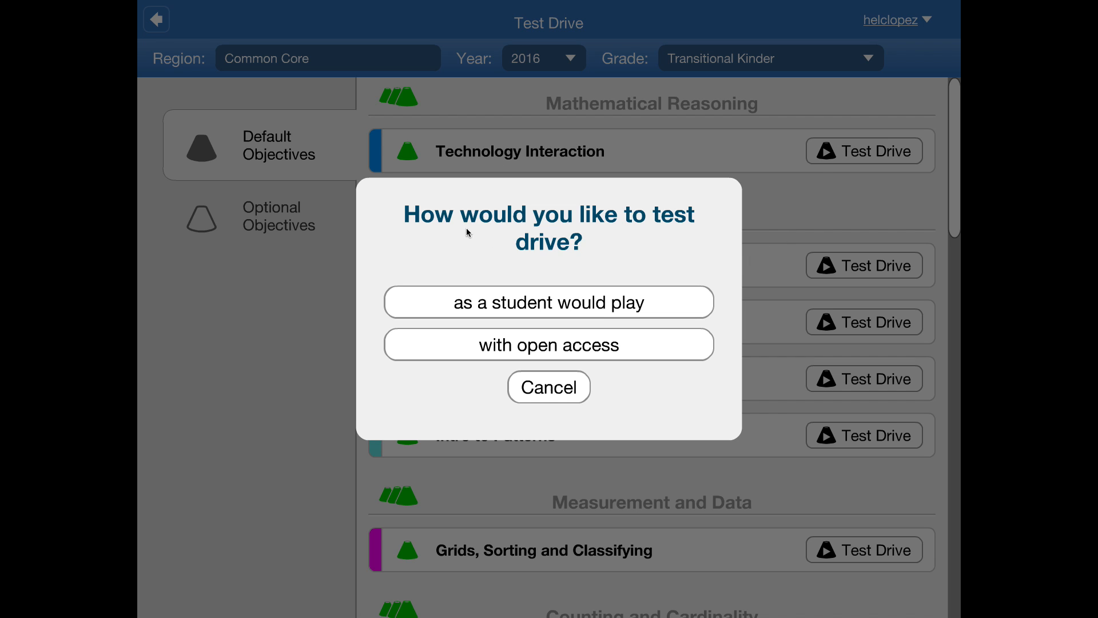
pyautogui.moveTo(566, 242)
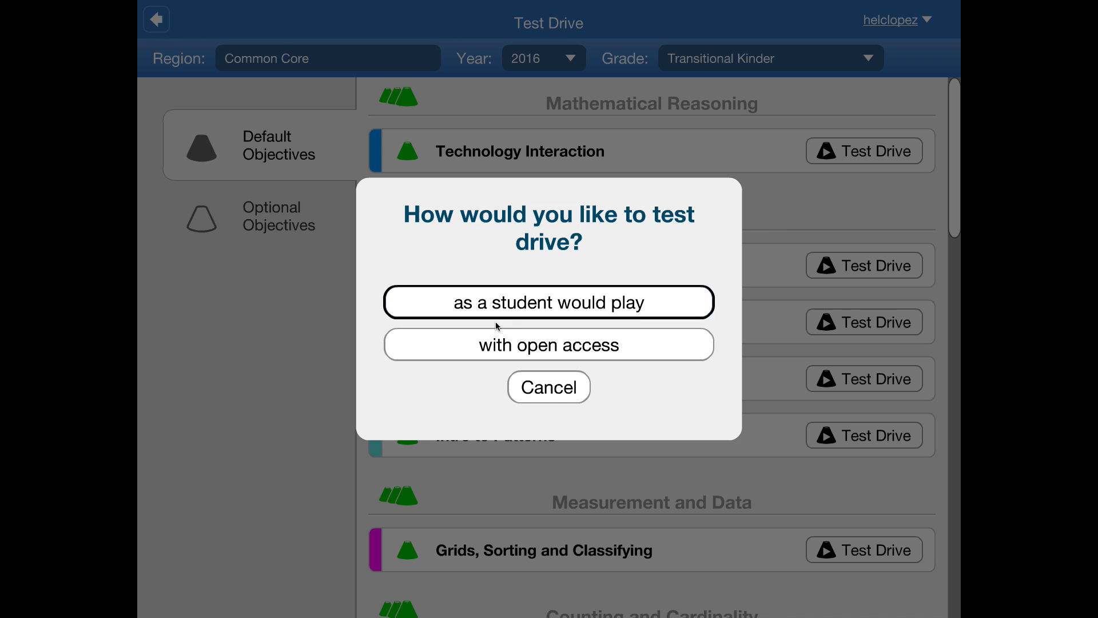
pyautogui.moveTo(531, 302)
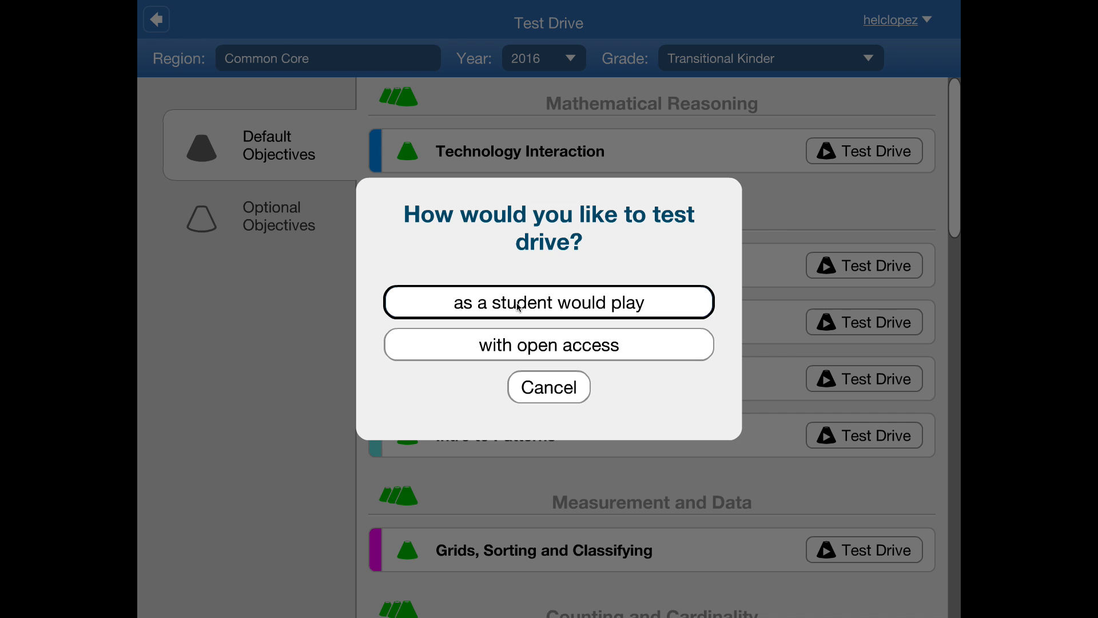
pyautogui.click(549, 302)
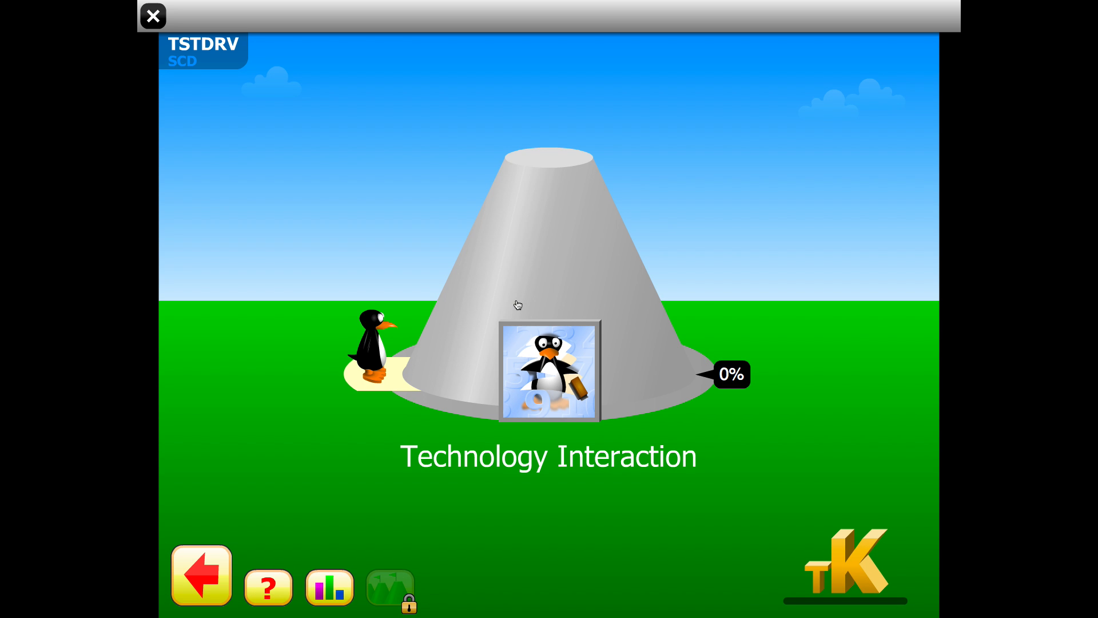
pyautogui.moveTo(373, 355)
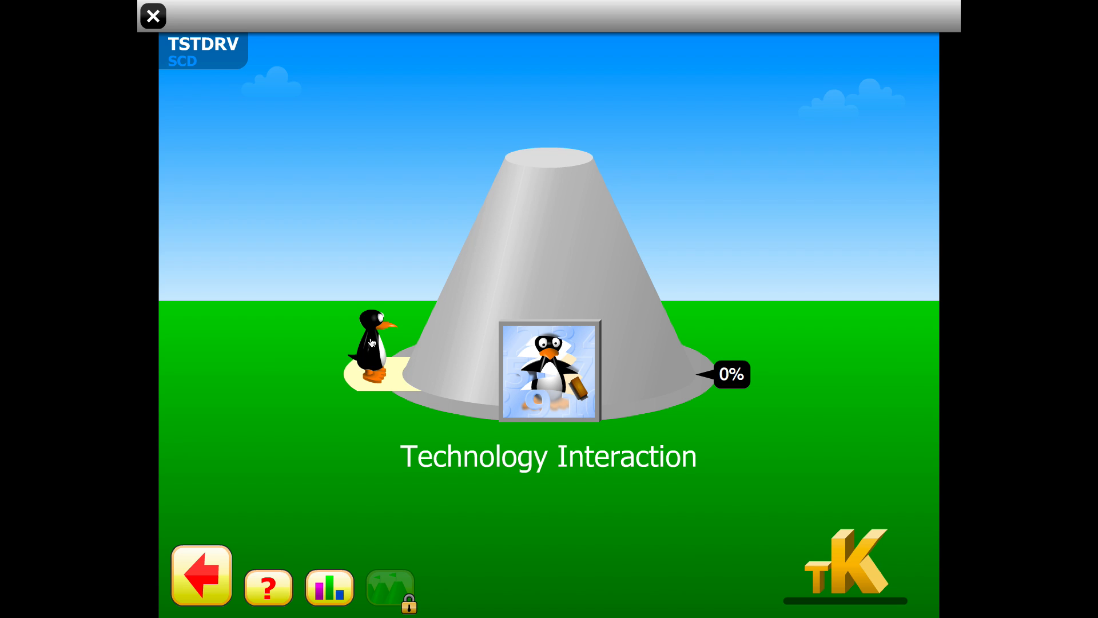
pyautogui.moveTo(376, 343)
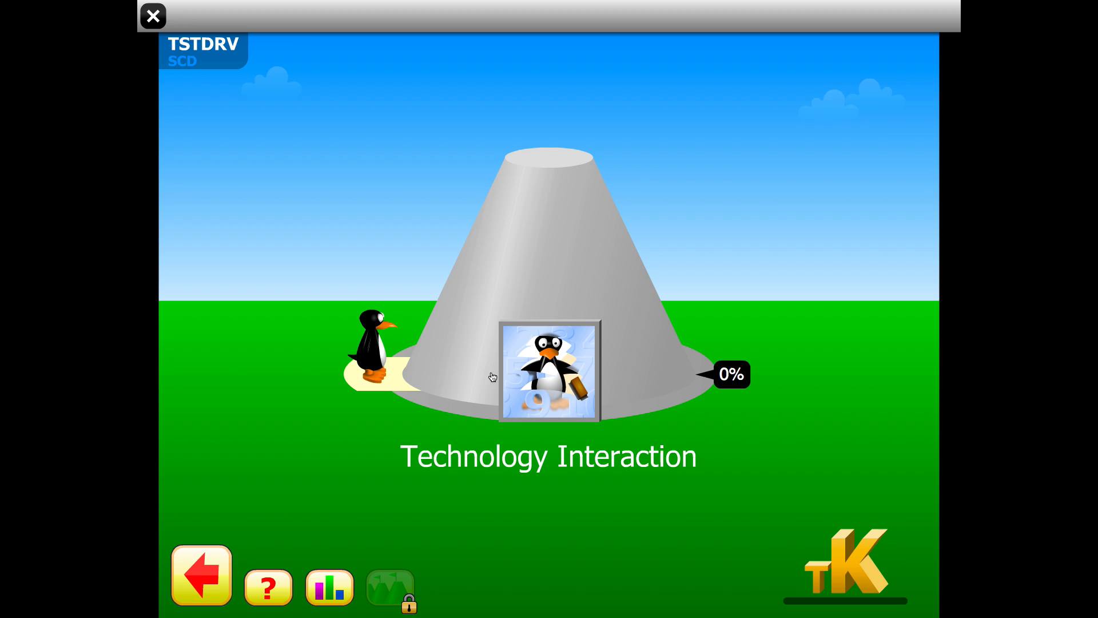
pyautogui.moveTo(540, 376)
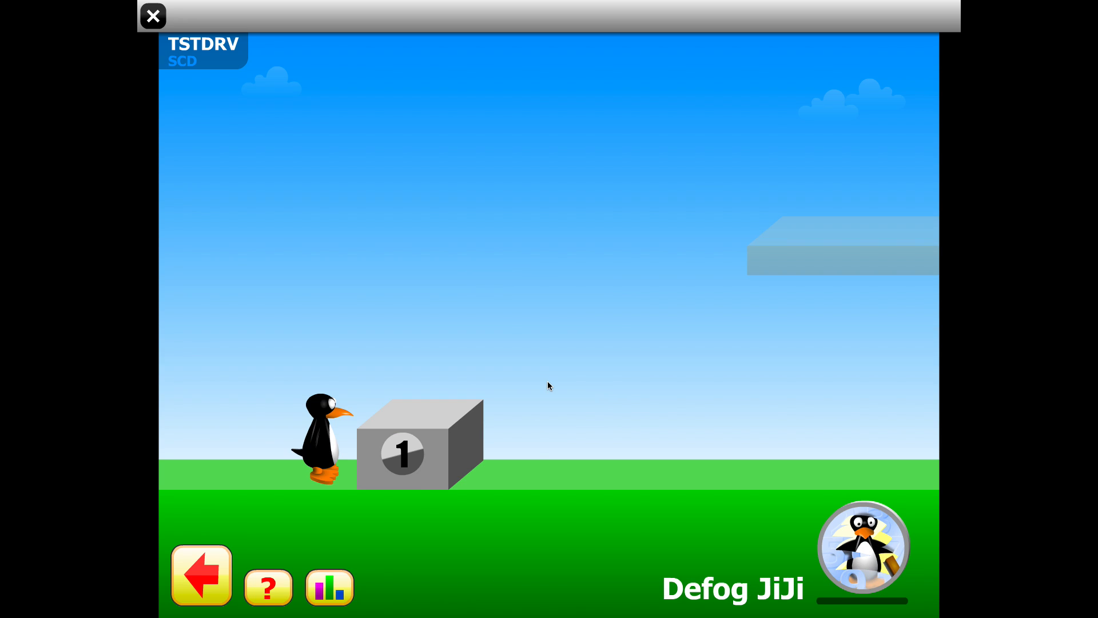
pyautogui.moveTo(698, 325)
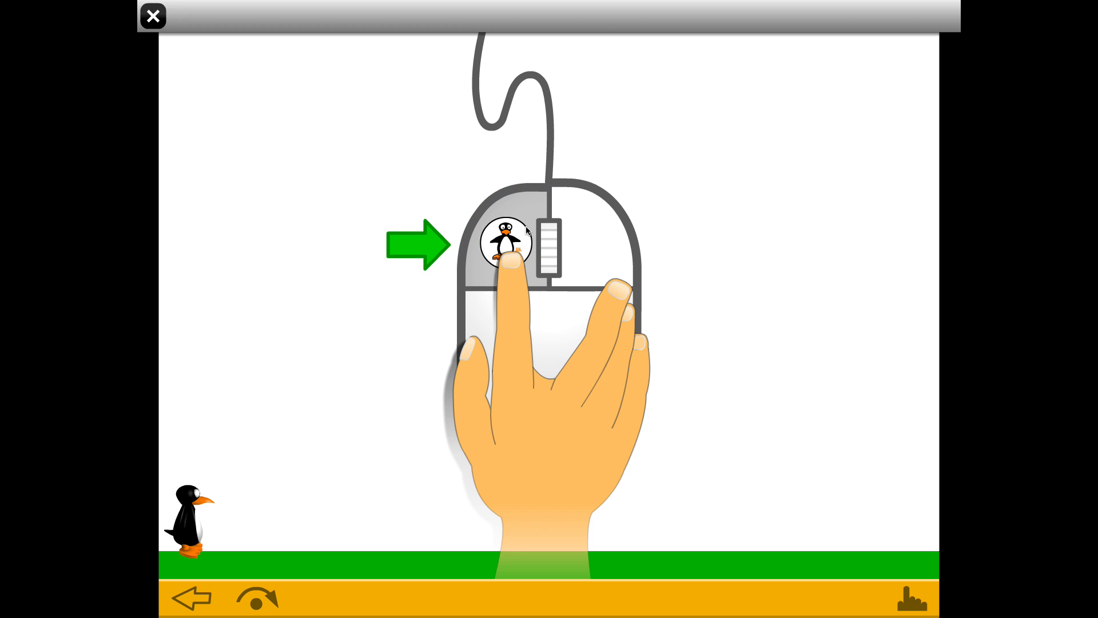
# Step: Answer every glowing left-button prompt until the practice bar reaches 100%
pyautogui.click(506, 246)
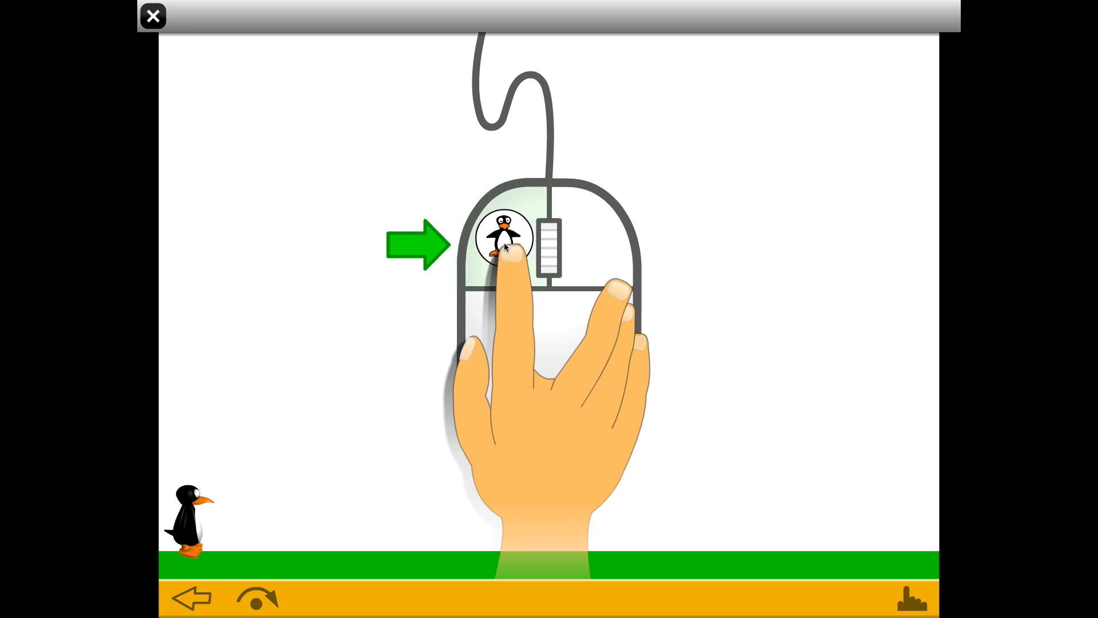
pyautogui.click(502, 245)
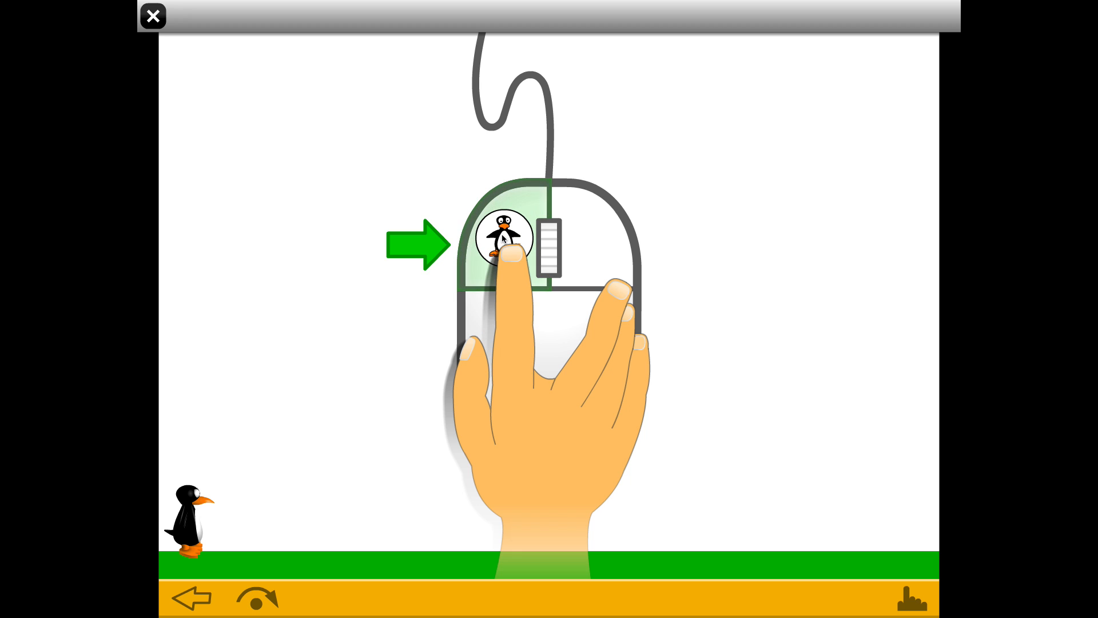
pyautogui.click(504, 241)
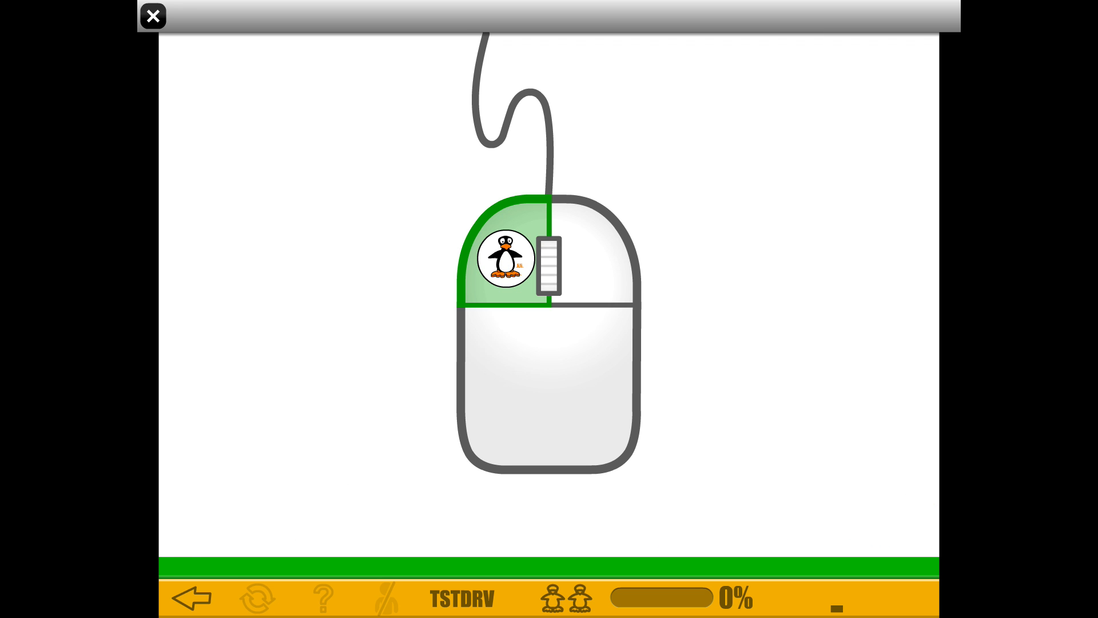
pyautogui.click(505, 261)
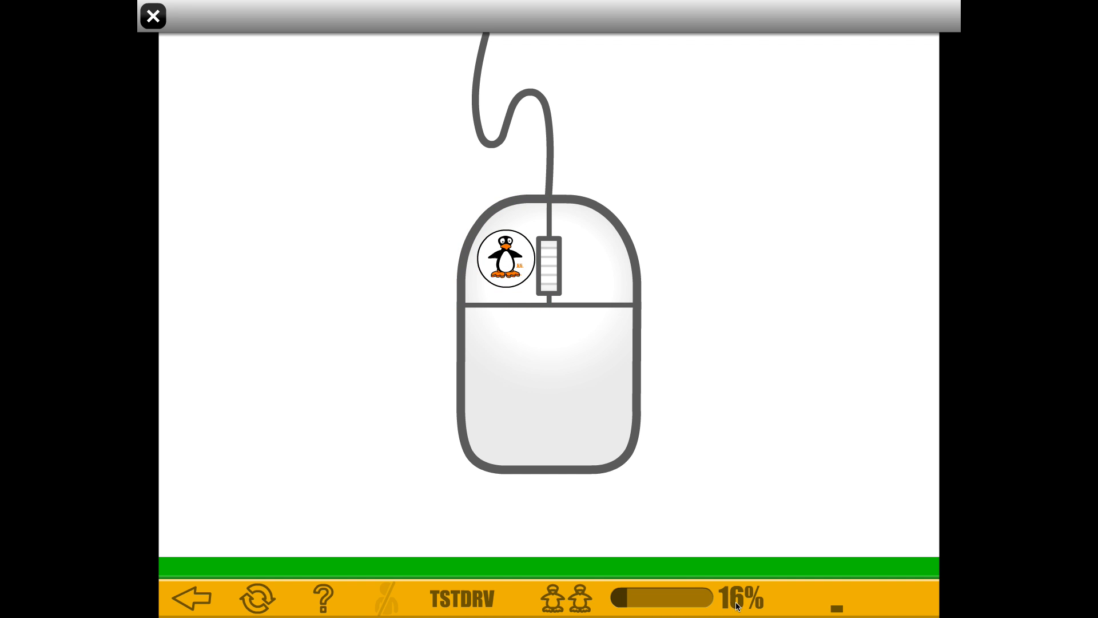
pyautogui.moveTo(734, 611)
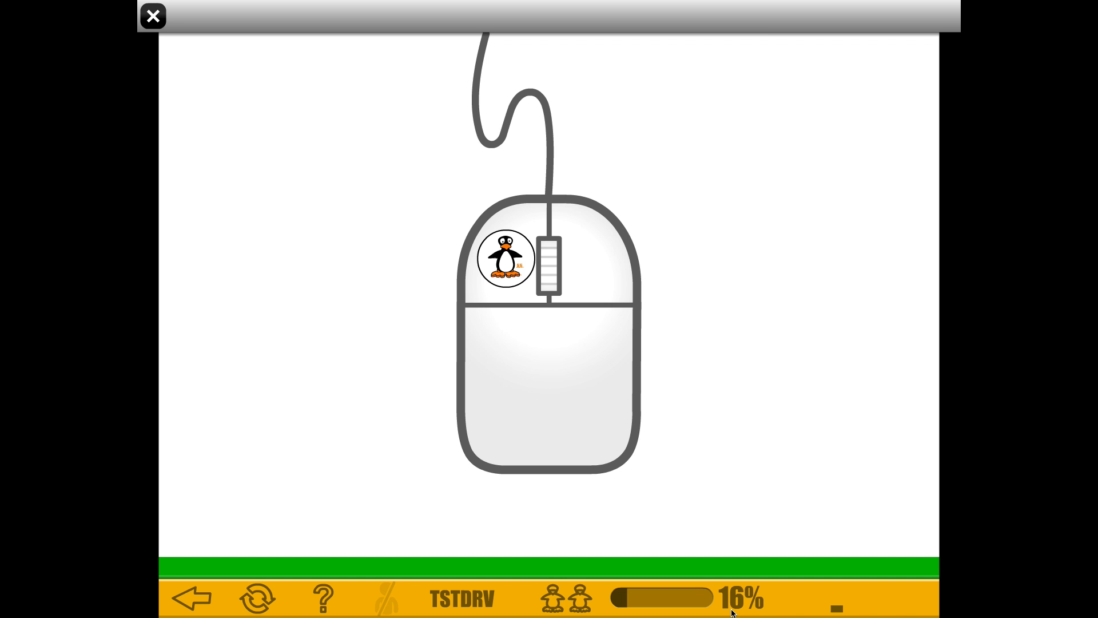
pyautogui.moveTo(501, 268)
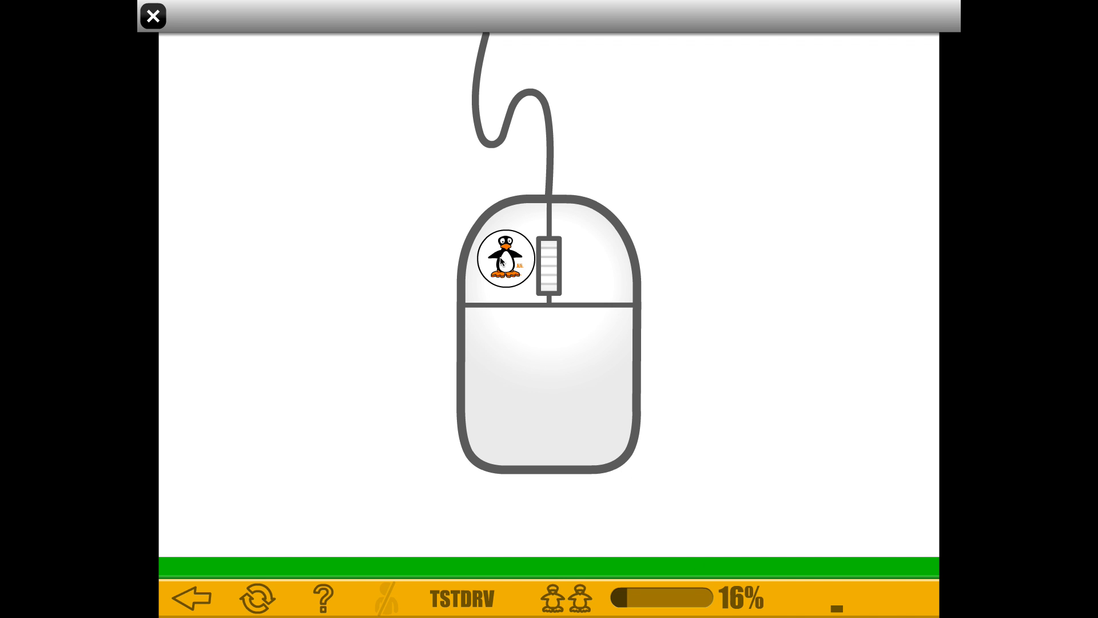
pyautogui.click(504, 262)
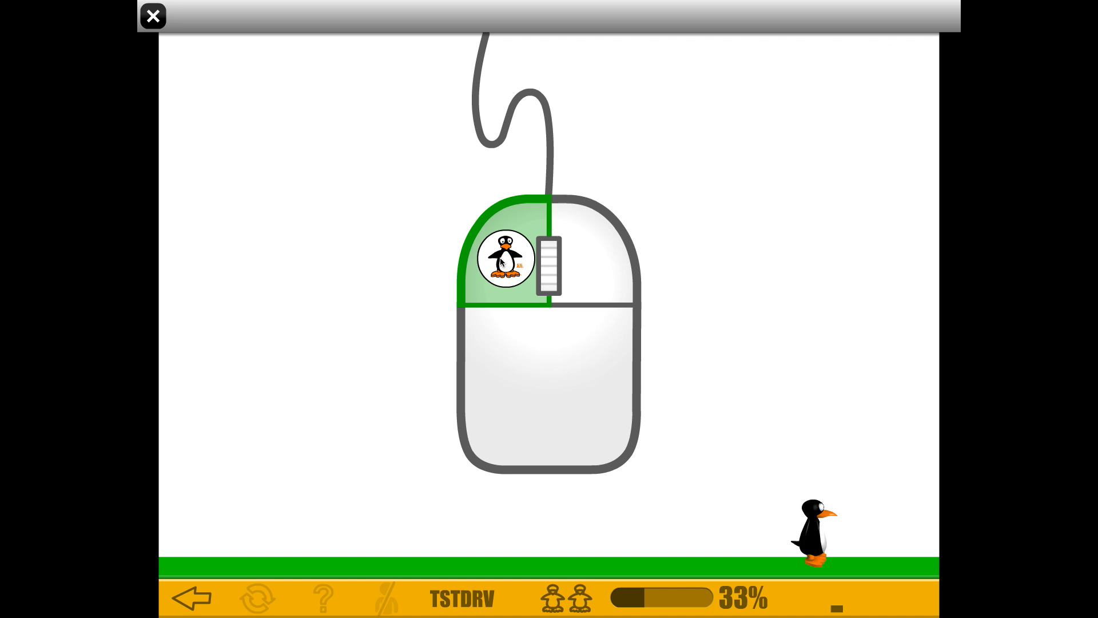
pyautogui.click(505, 260)
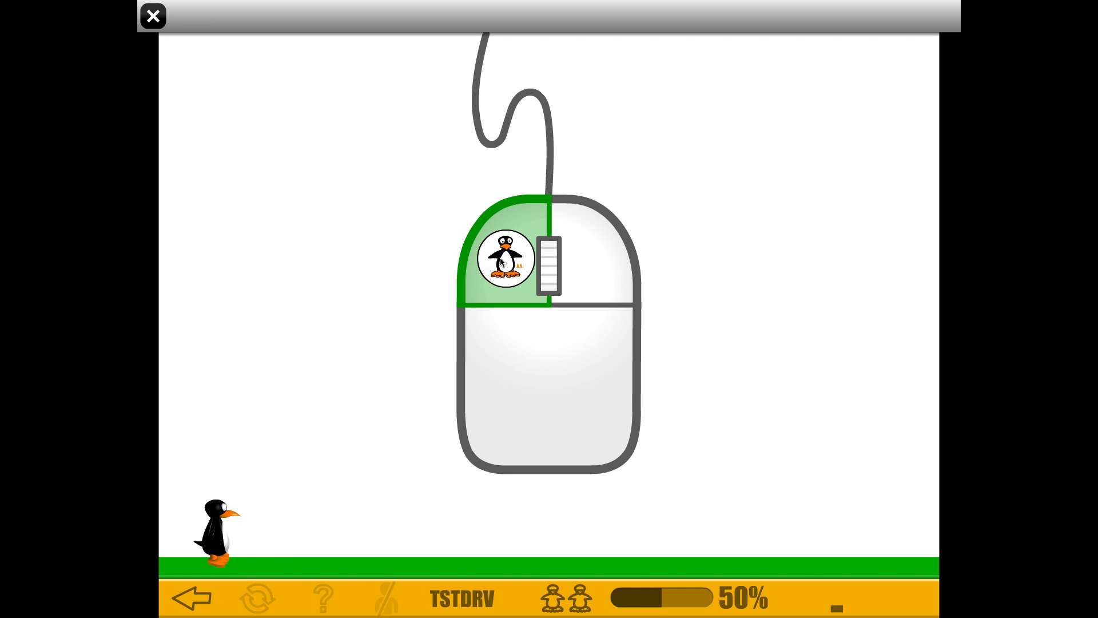
pyautogui.click(505, 259)
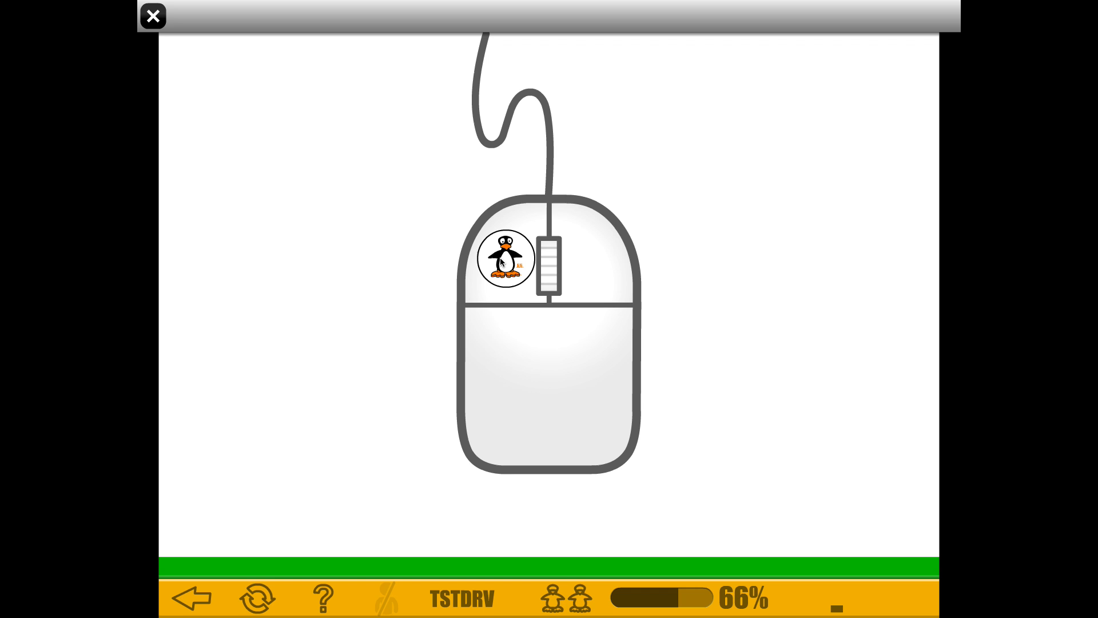
pyautogui.click(503, 258)
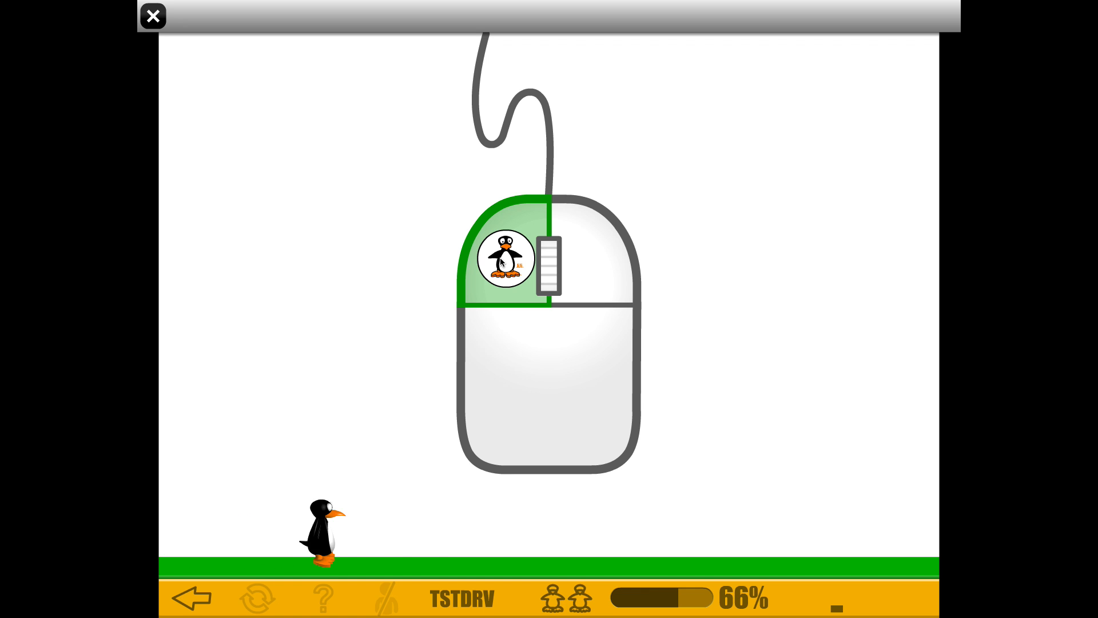
pyautogui.click(503, 259)
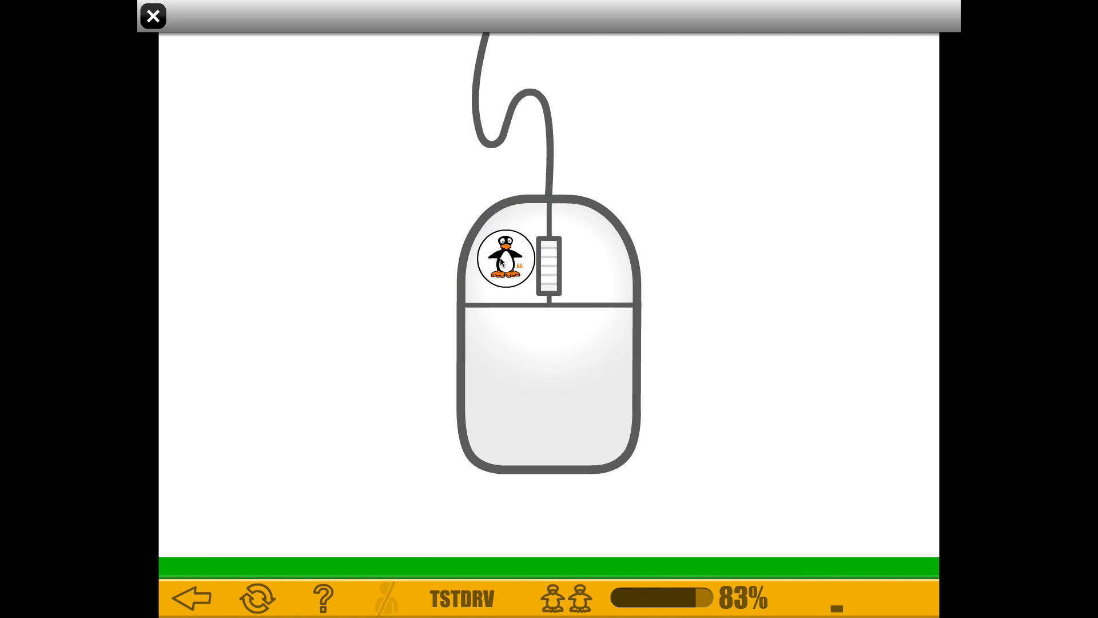
pyautogui.click(506, 259)
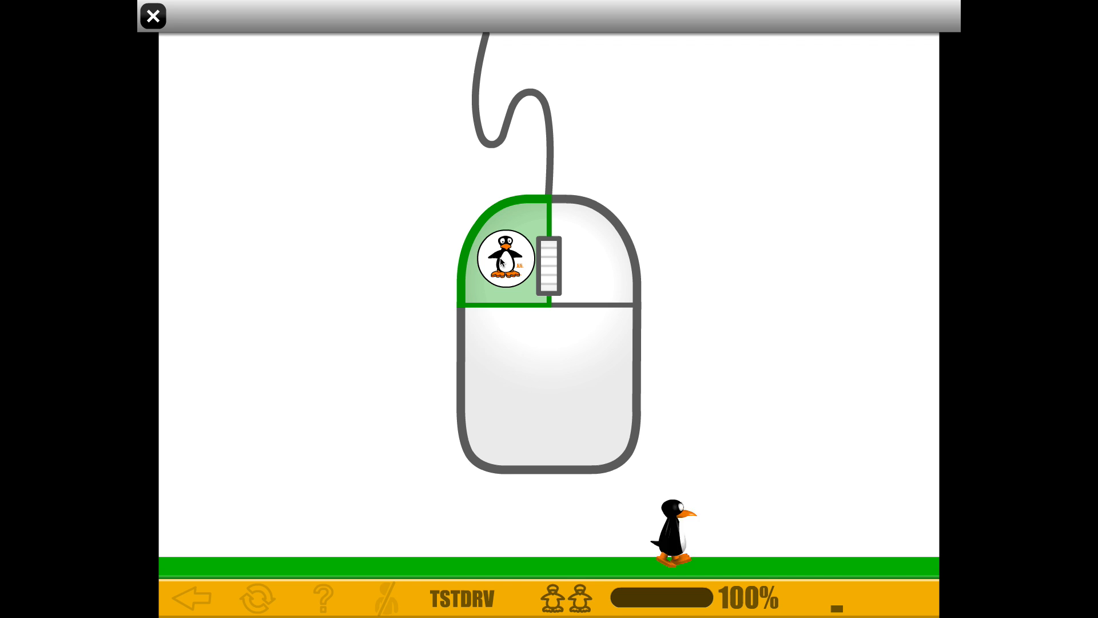
pyautogui.click(504, 266)
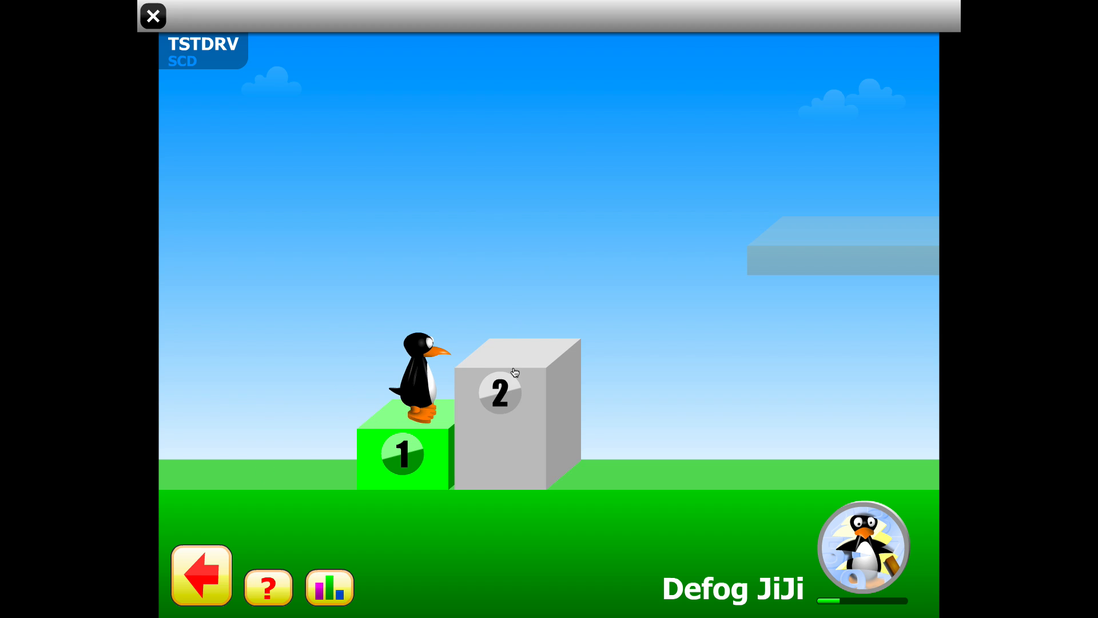
pyautogui.moveTo(503, 404)
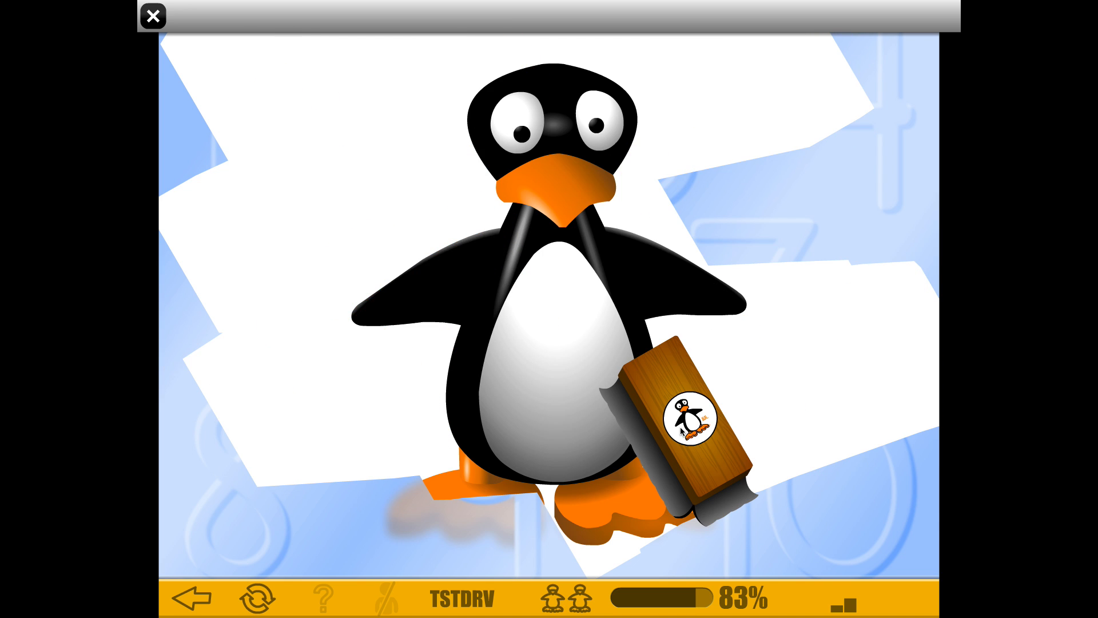
# Step: Rub the eraser across the fogged picture to start clearing JiJi
pyautogui.moveTo(683, 431); pyautogui.dragTo(886, 410)
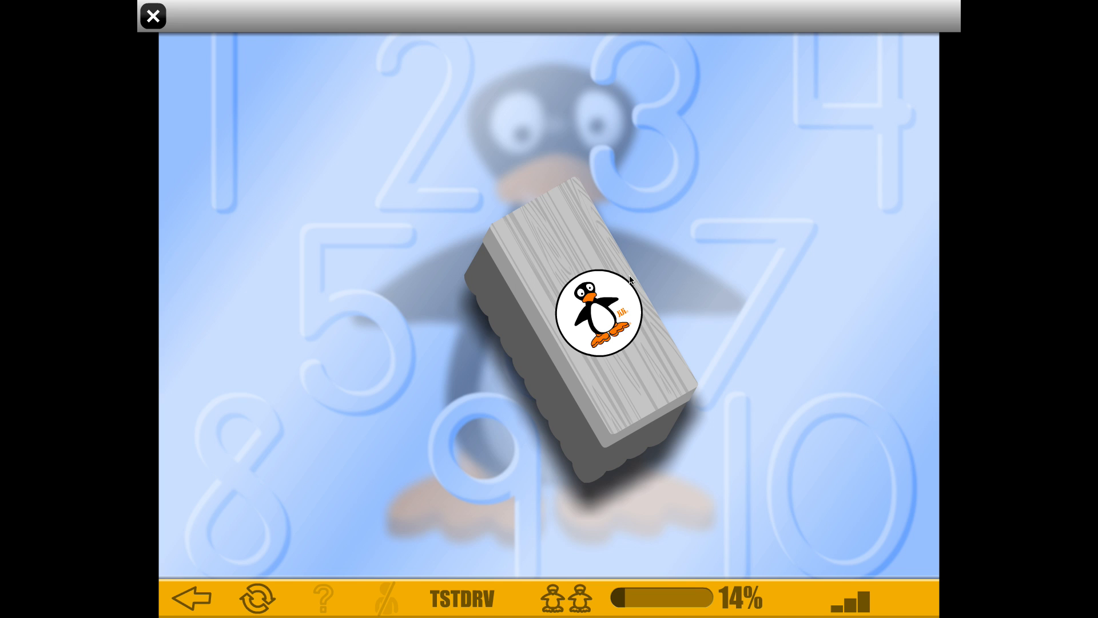
pyautogui.moveTo(636, 279)
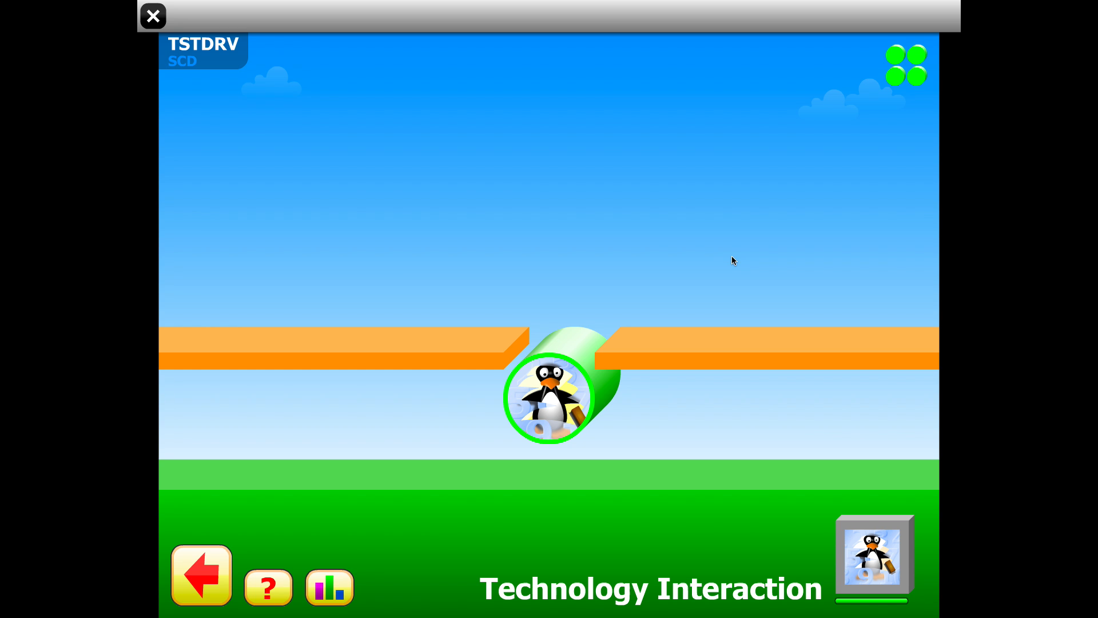
pyautogui.moveTo(869, 572)
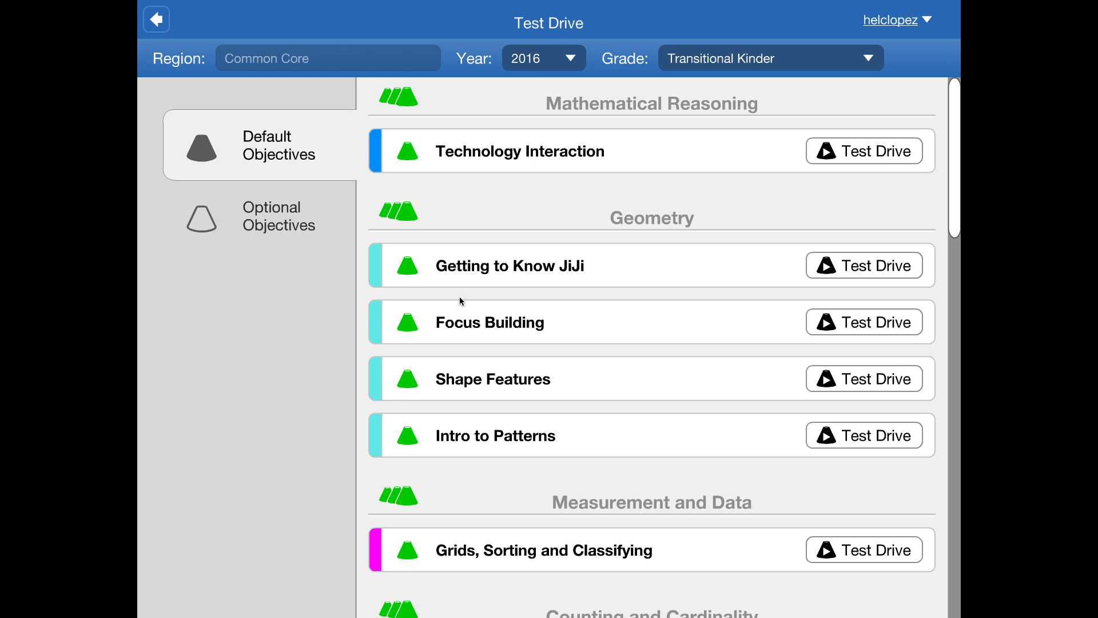
pyautogui.moveTo(424, 387)
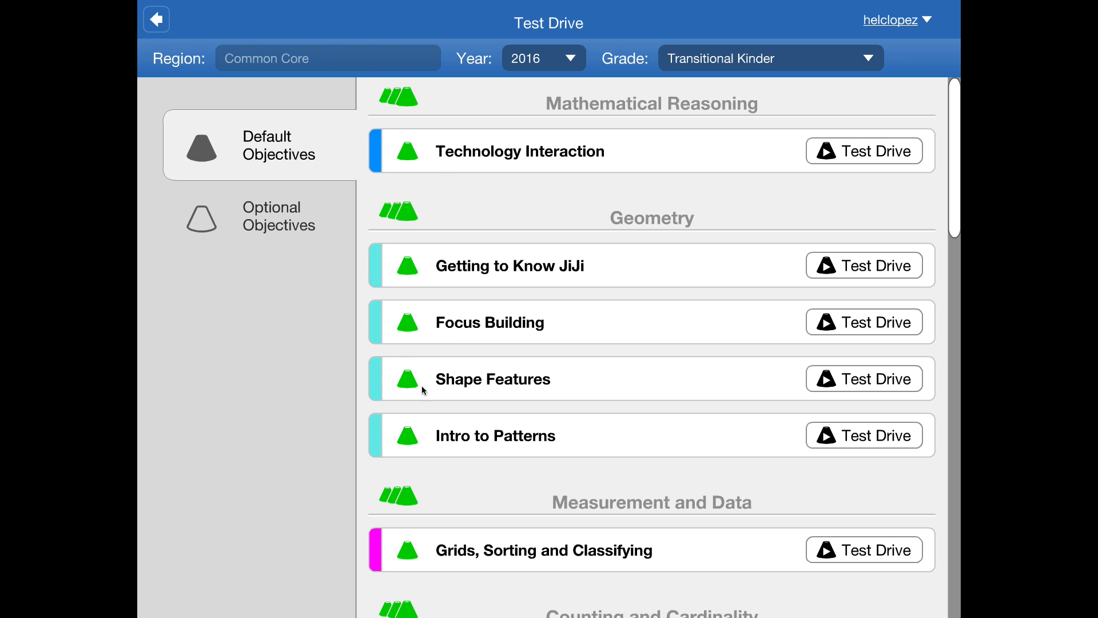
pyautogui.moveTo(379, 148)
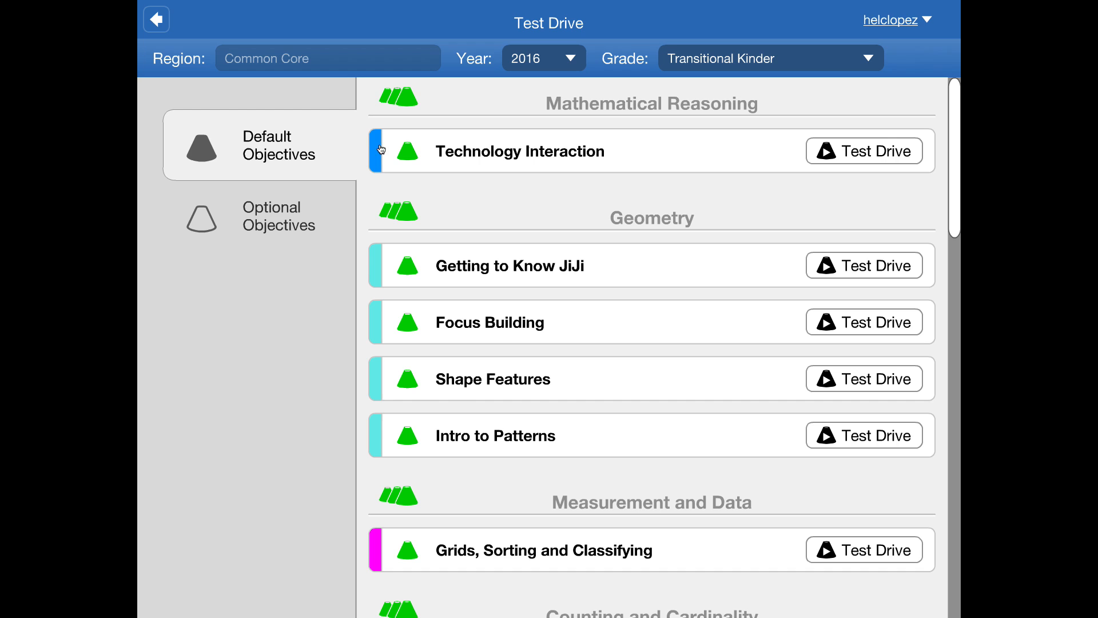
pyautogui.moveTo(375, 163)
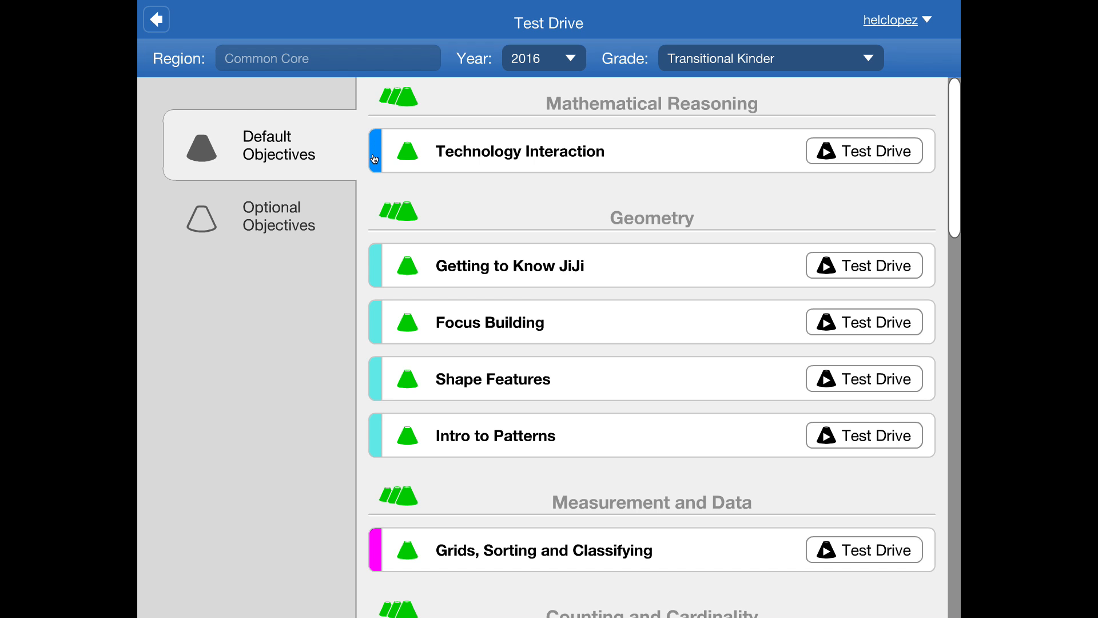
pyautogui.moveTo(483, 260)
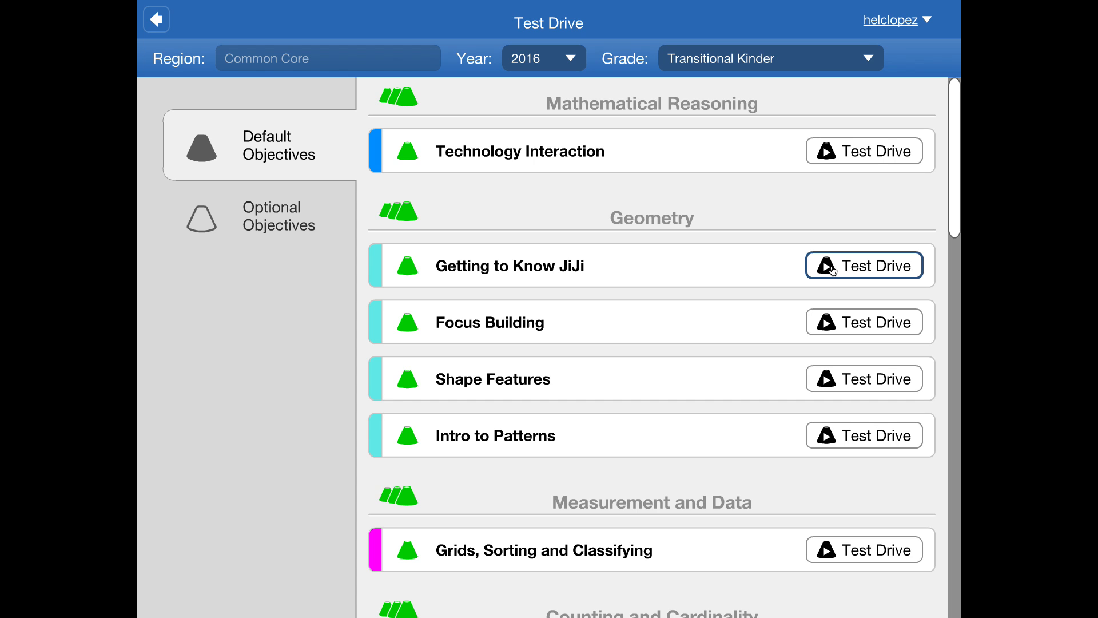
# Step: Test drive Getting to Know JiJi with open access, landing on the Build JiJi level
pyautogui.click(863, 265)
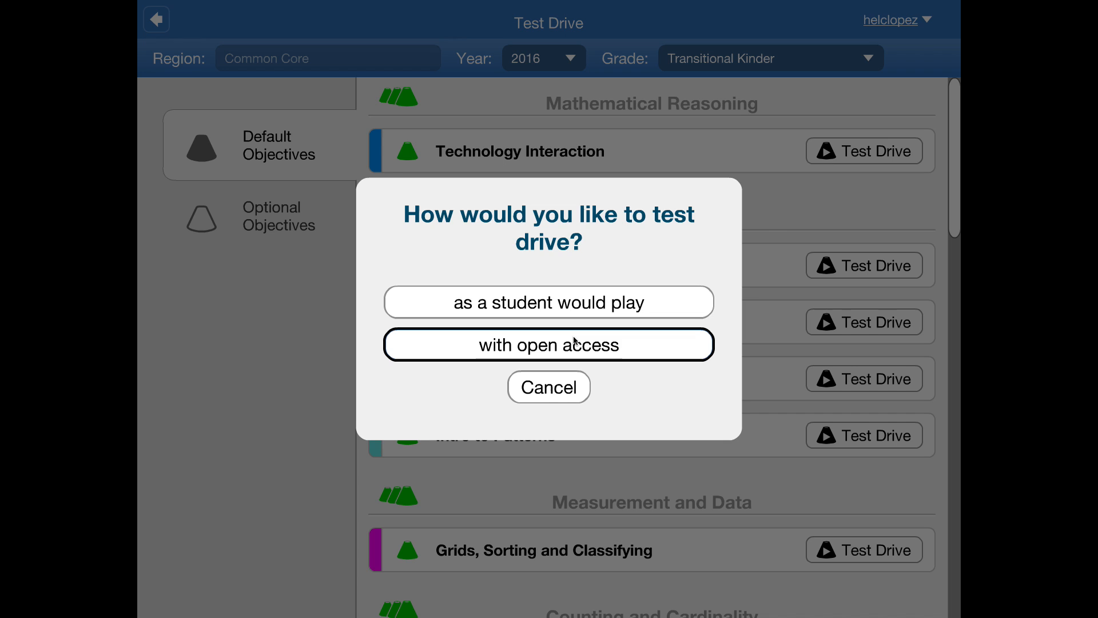
pyautogui.click(550, 344)
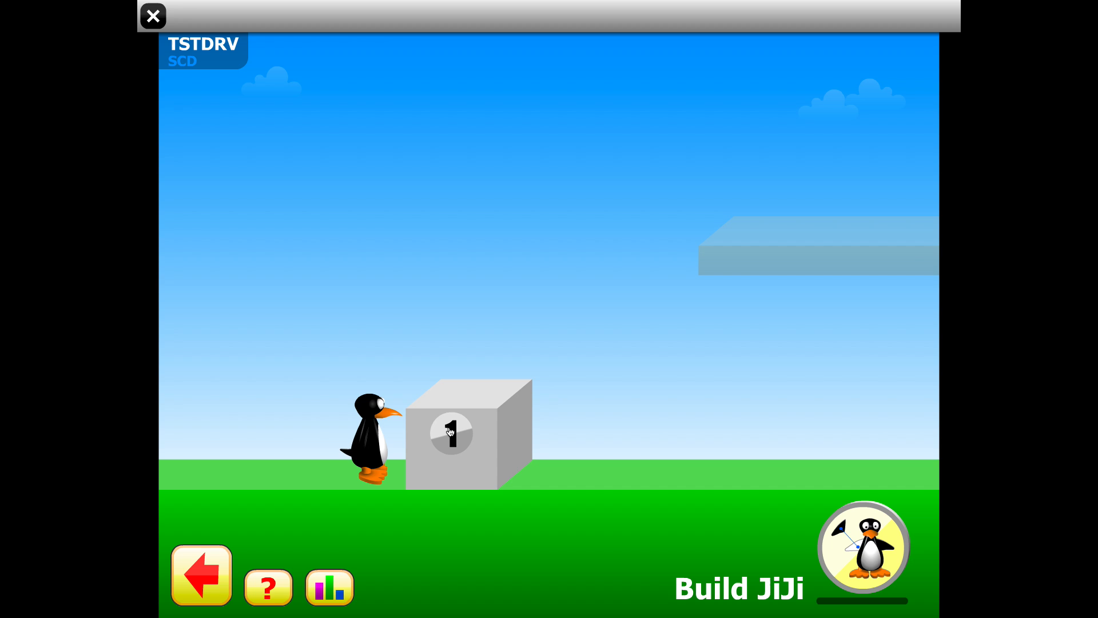
# Step: Start the Build JiJi puzzle, then use the red back arrow to return to the objectives list
pyautogui.click(453, 435)
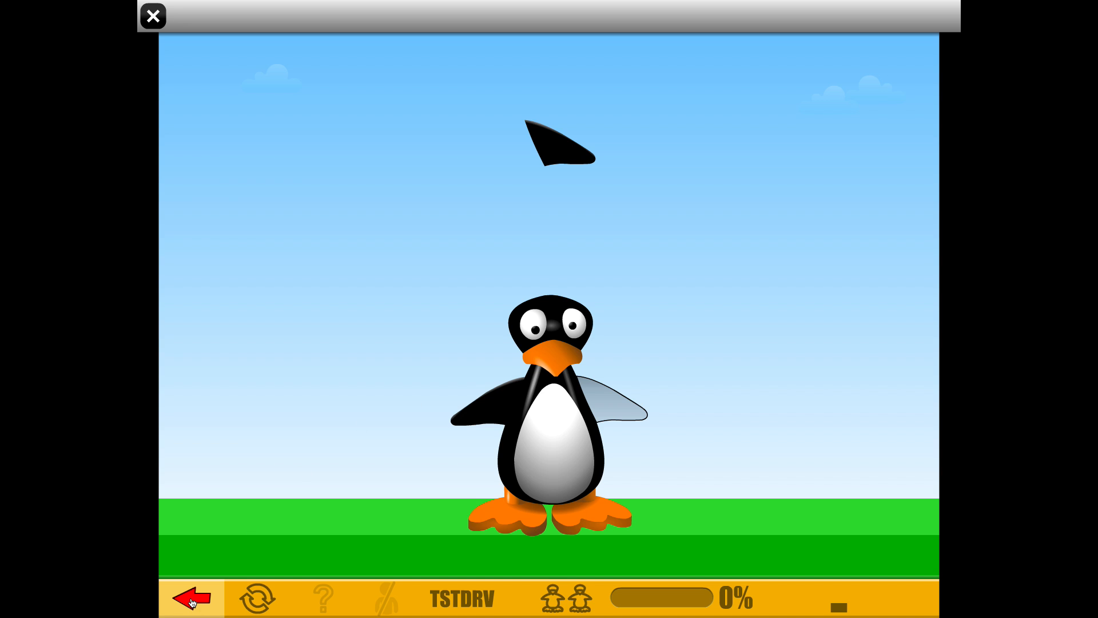
pyautogui.moveTo(227, 535)
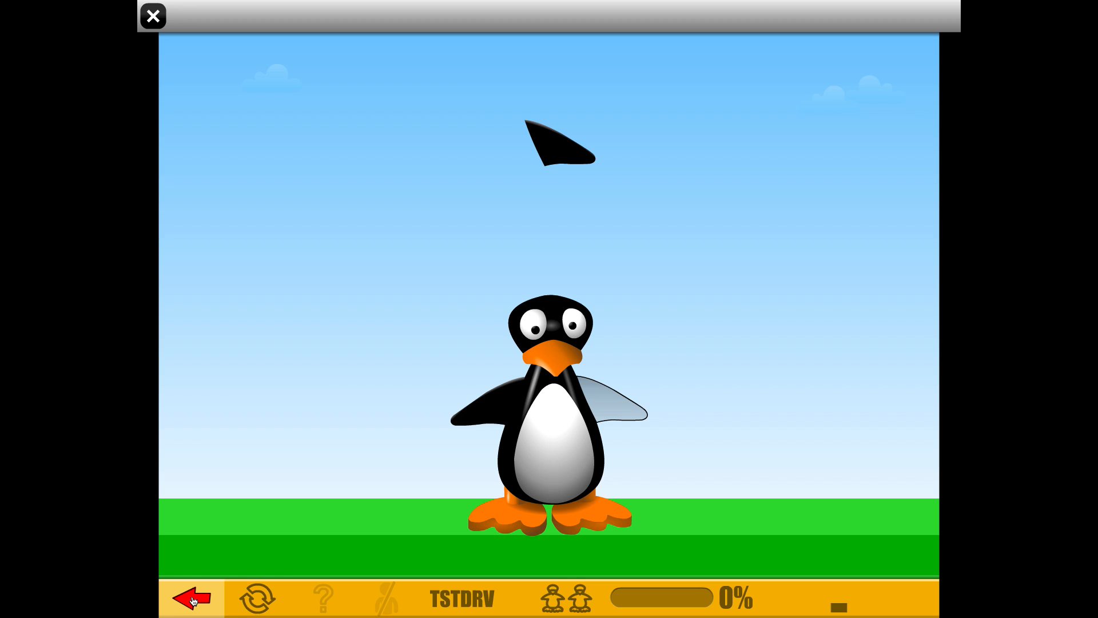
pyautogui.moveTo(199, 591)
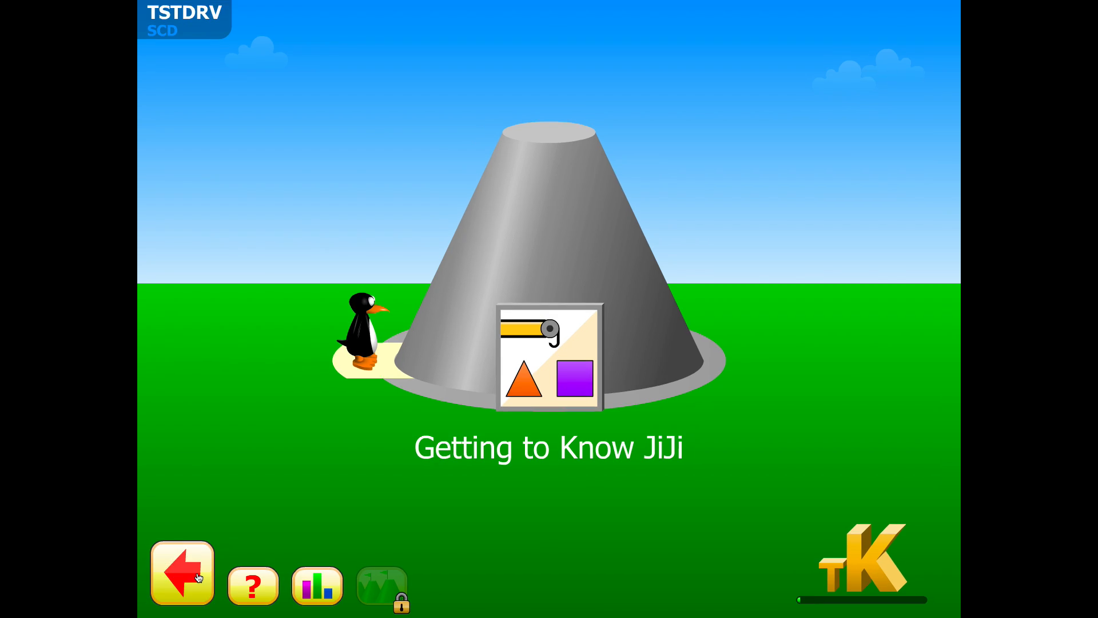
pyautogui.click(182, 572)
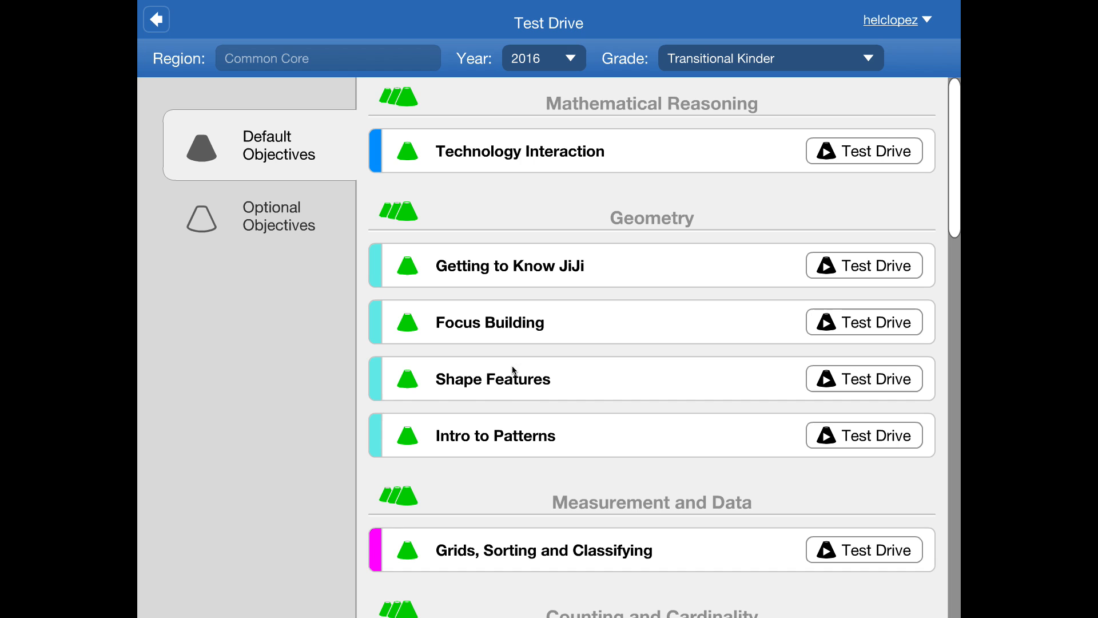
pyautogui.moveTo(505, 383)
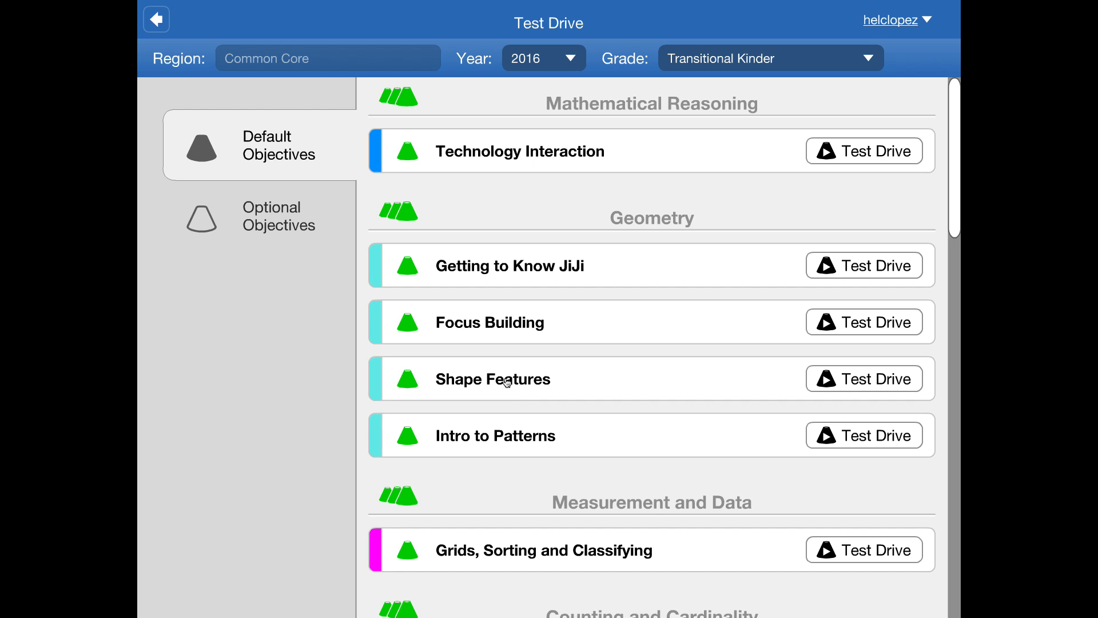
pyautogui.moveTo(499, 268)
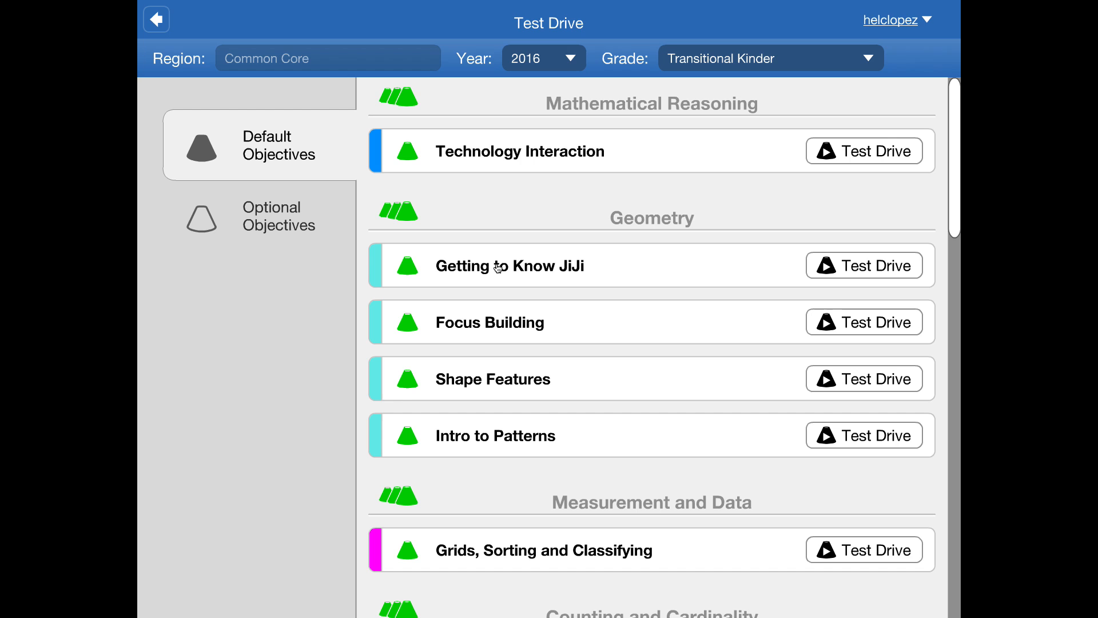
pyautogui.moveTo(445, 332)
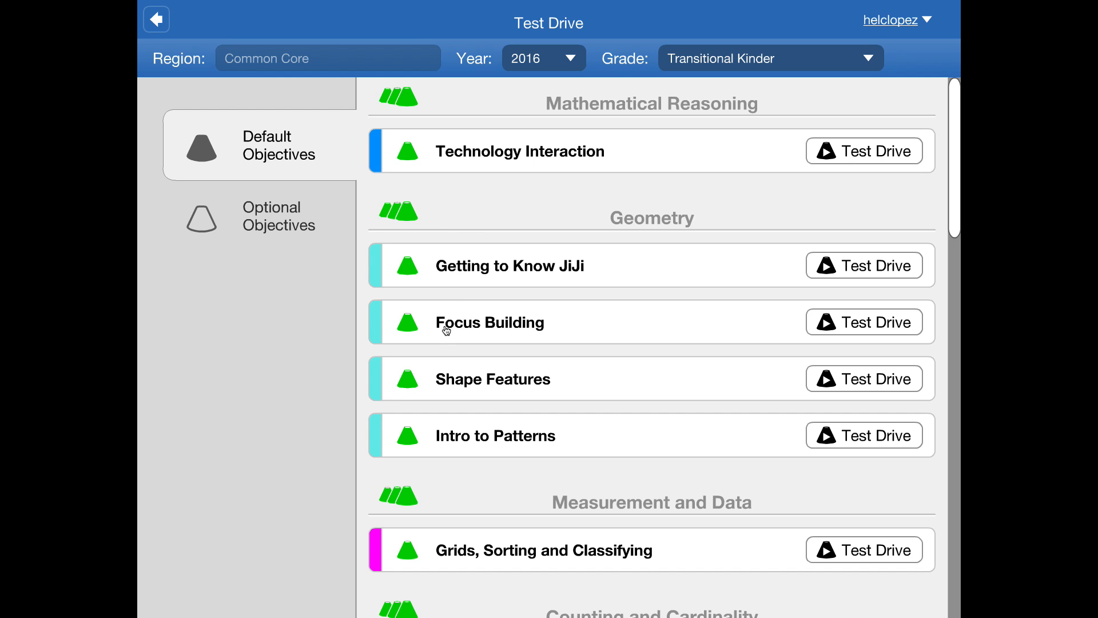
pyautogui.moveTo(521, 335)
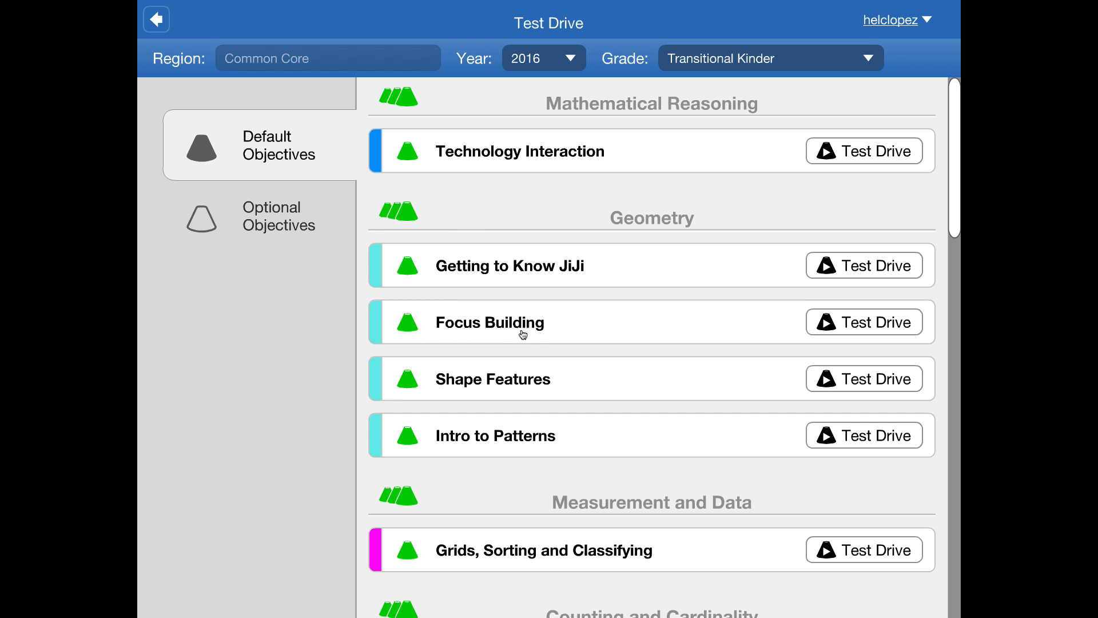
pyautogui.moveTo(502, 149)
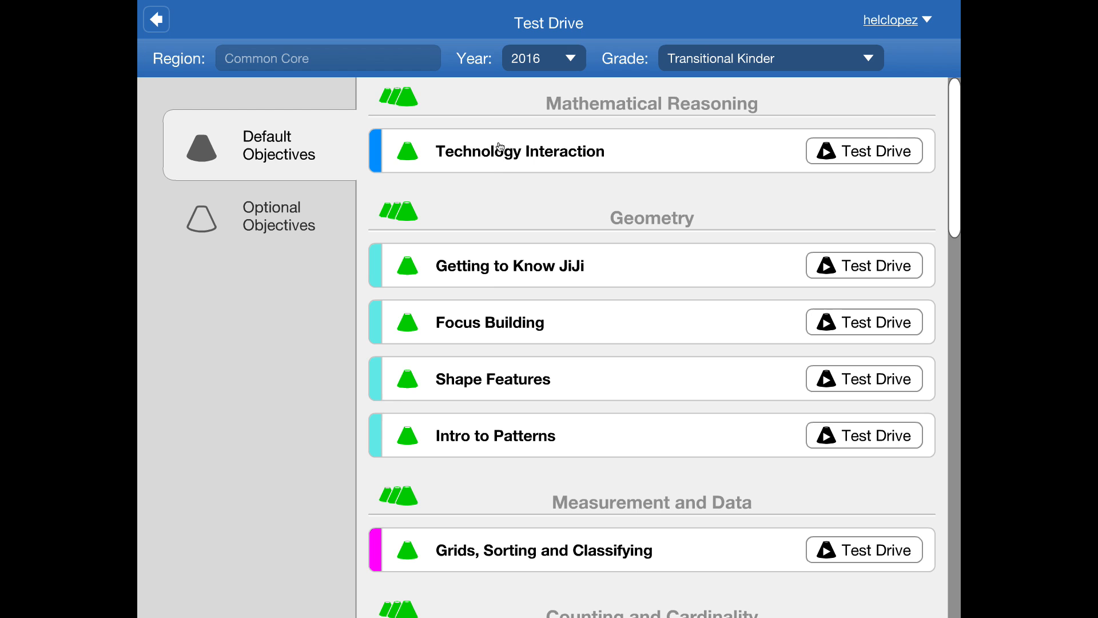
pyautogui.moveTo(461, 163)
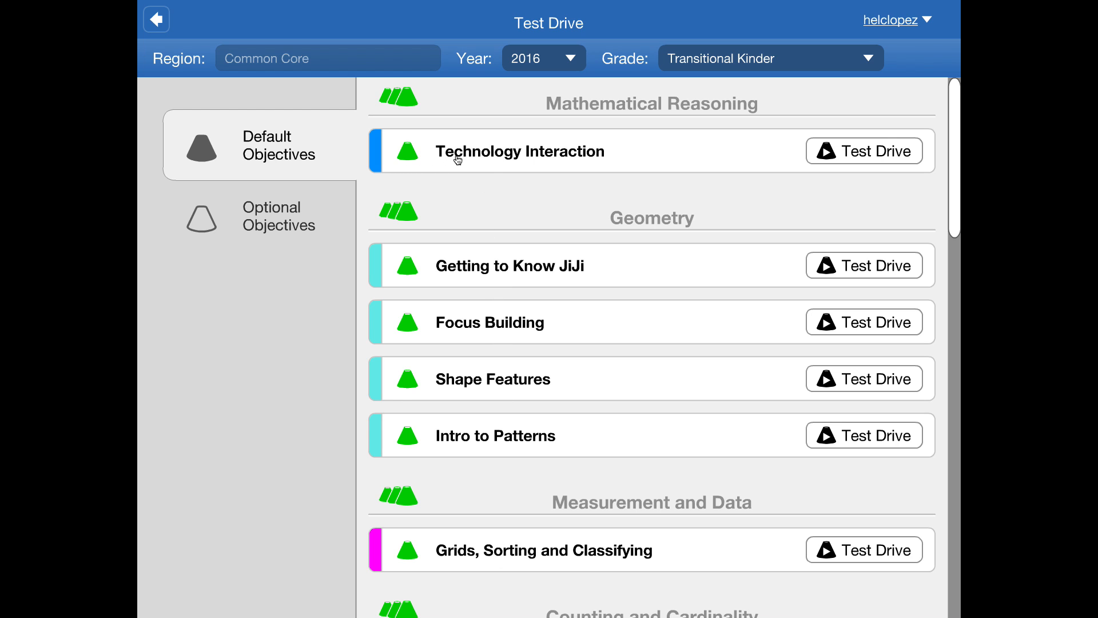
pyautogui.moveTo(469, 612)
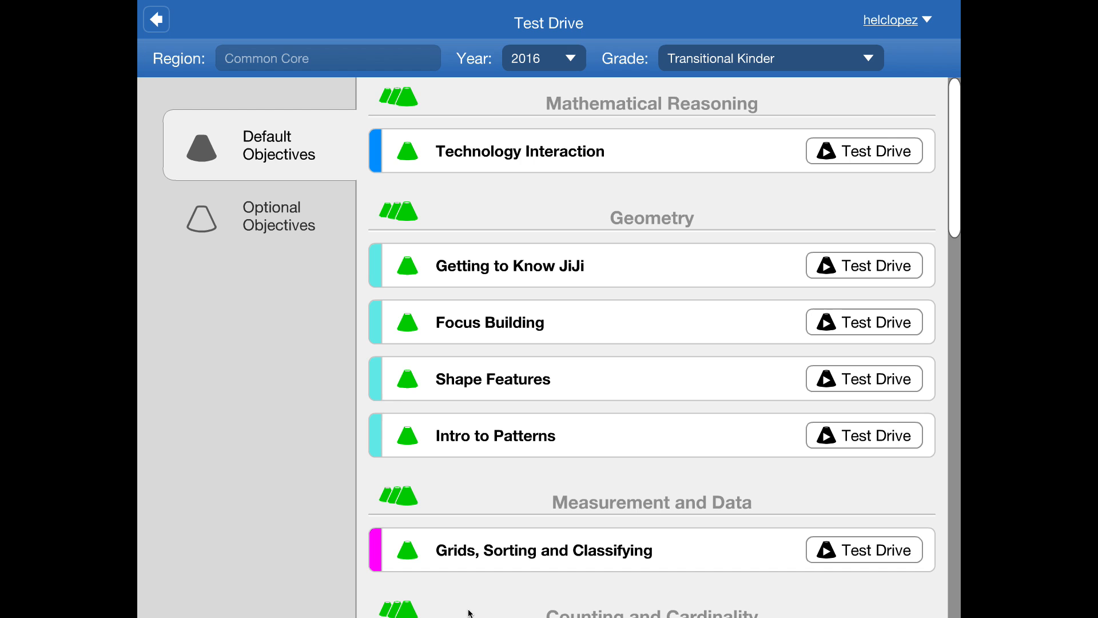
pyautogui.moveTo(576, 148)
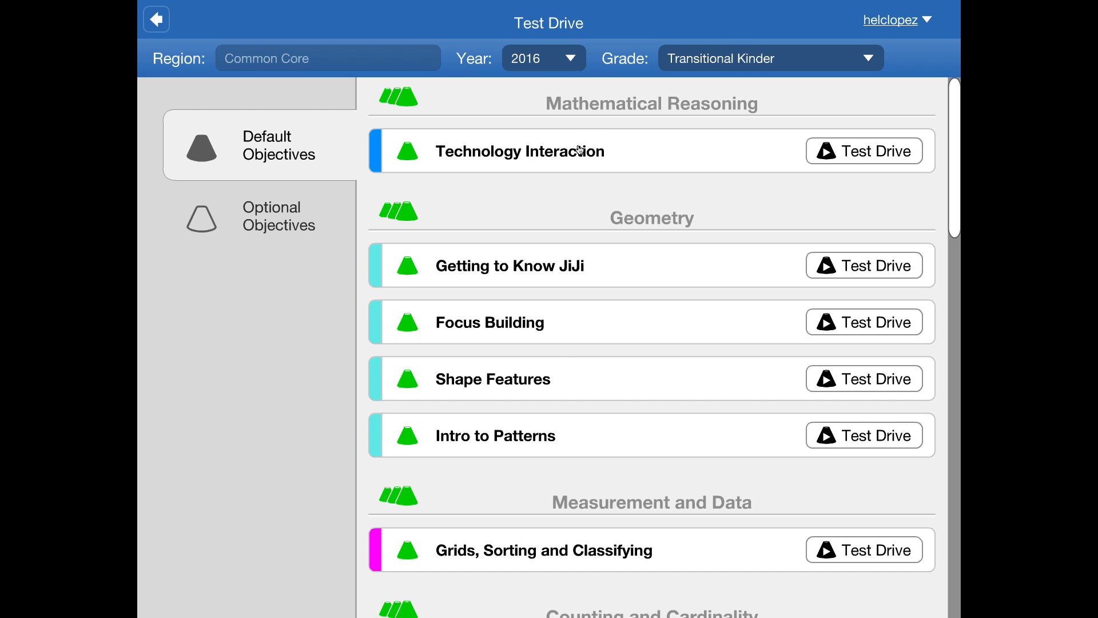
pyautogui.moveTo(573, 582)
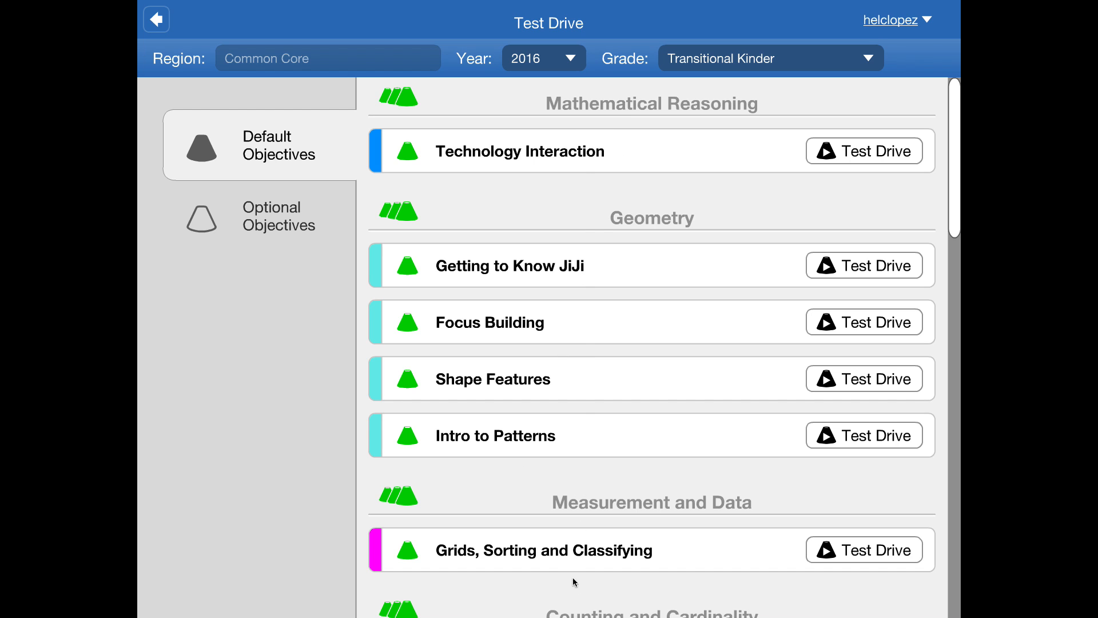
pyautogui.moveTo(402, 165)
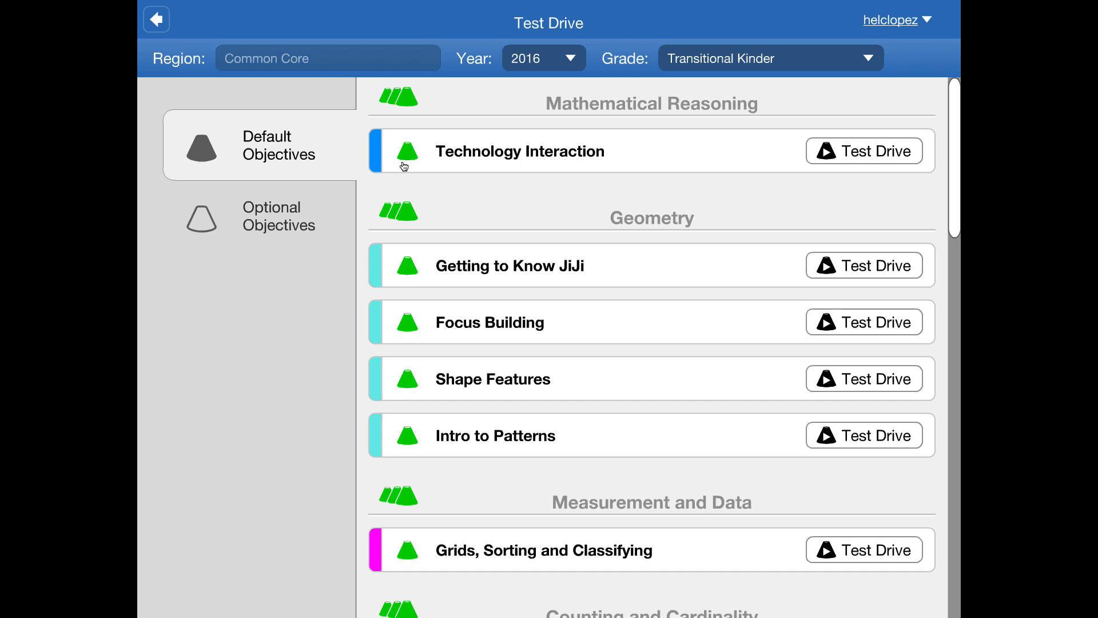
pyautogui.moveTo(460, 227)
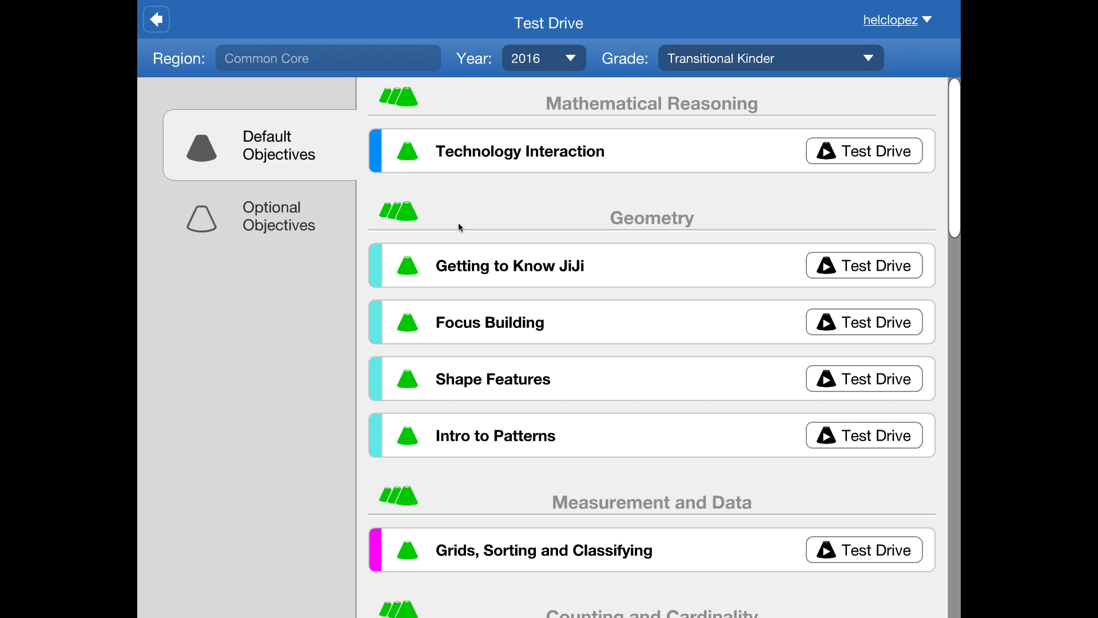
pyautogui.moveTo(446, 339)
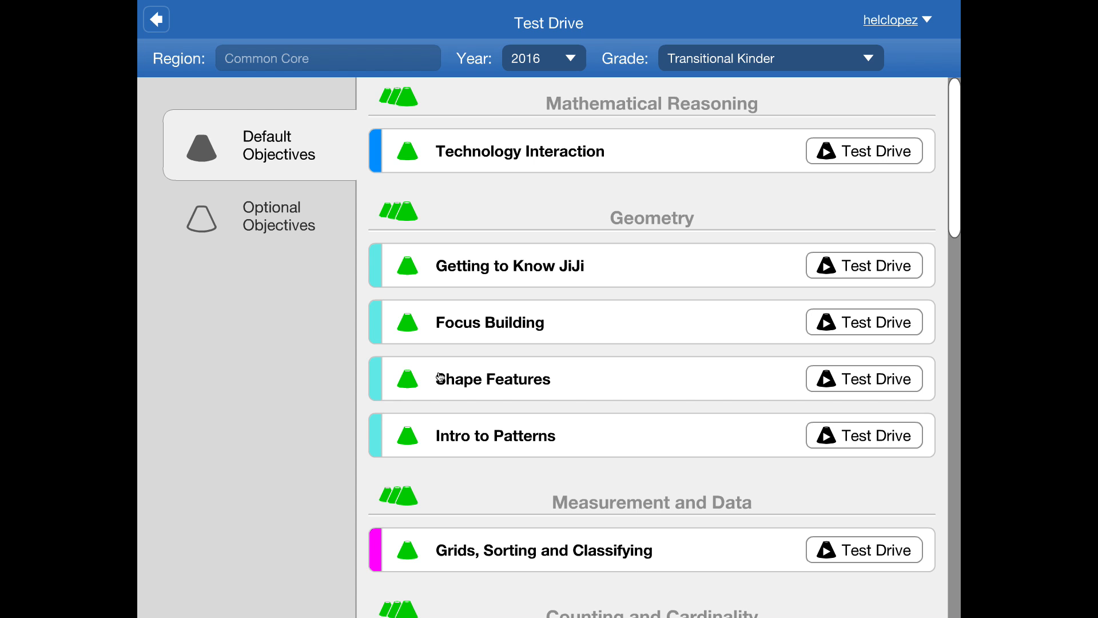
pyautogui.moveTo(370, 325)
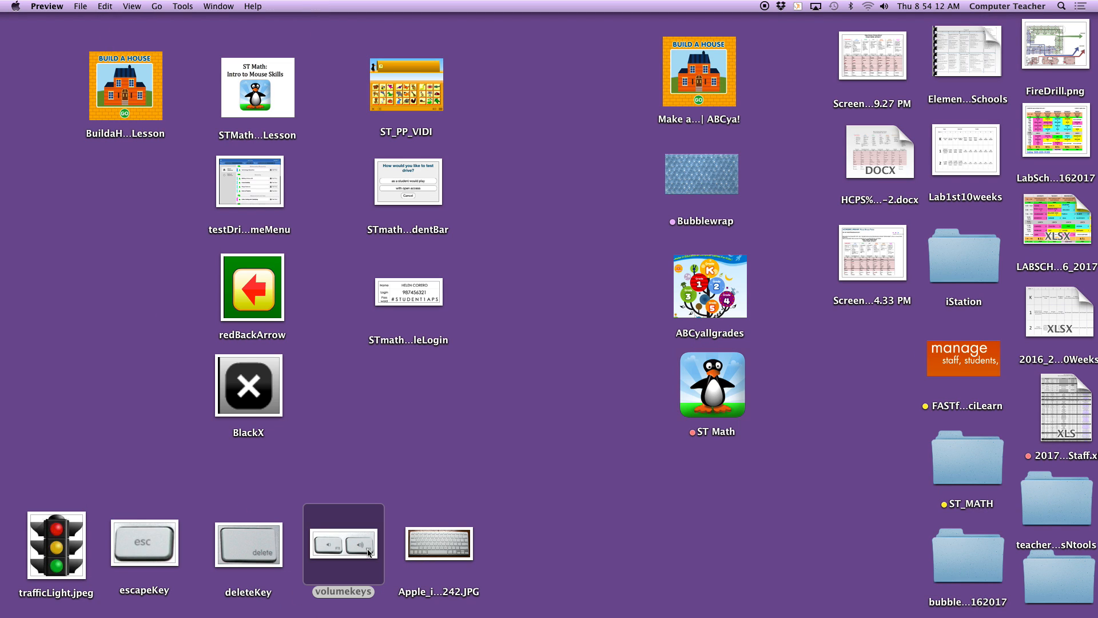
# Step: Open the volumekeys image from the desktop in Preview
pyautogui.doubleClick(439, 546)
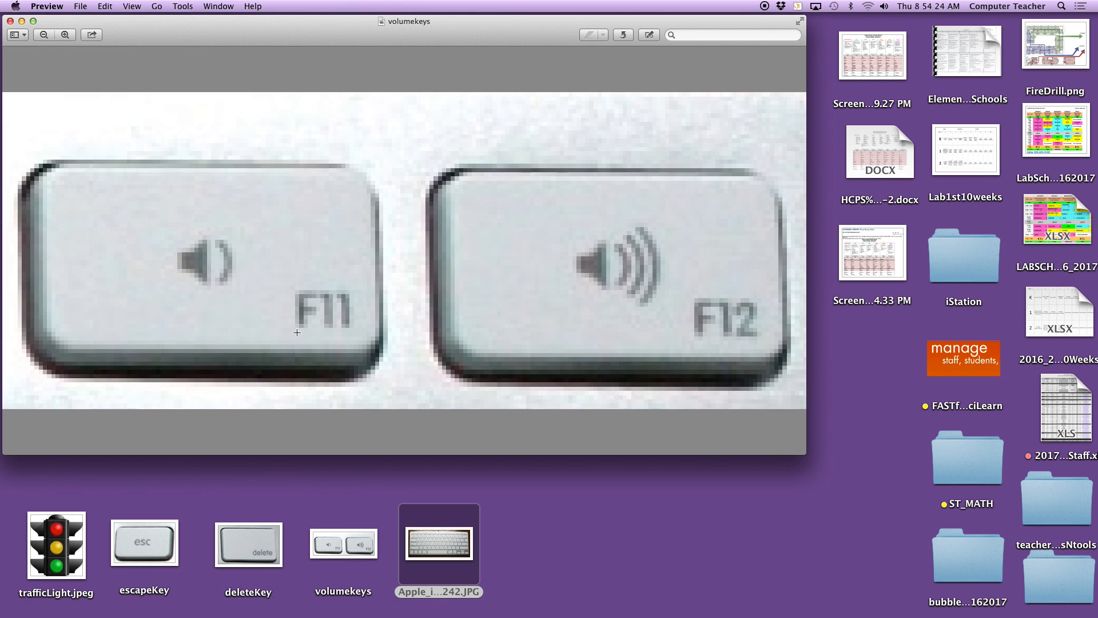
pyautogui.moveTo(691, 352)
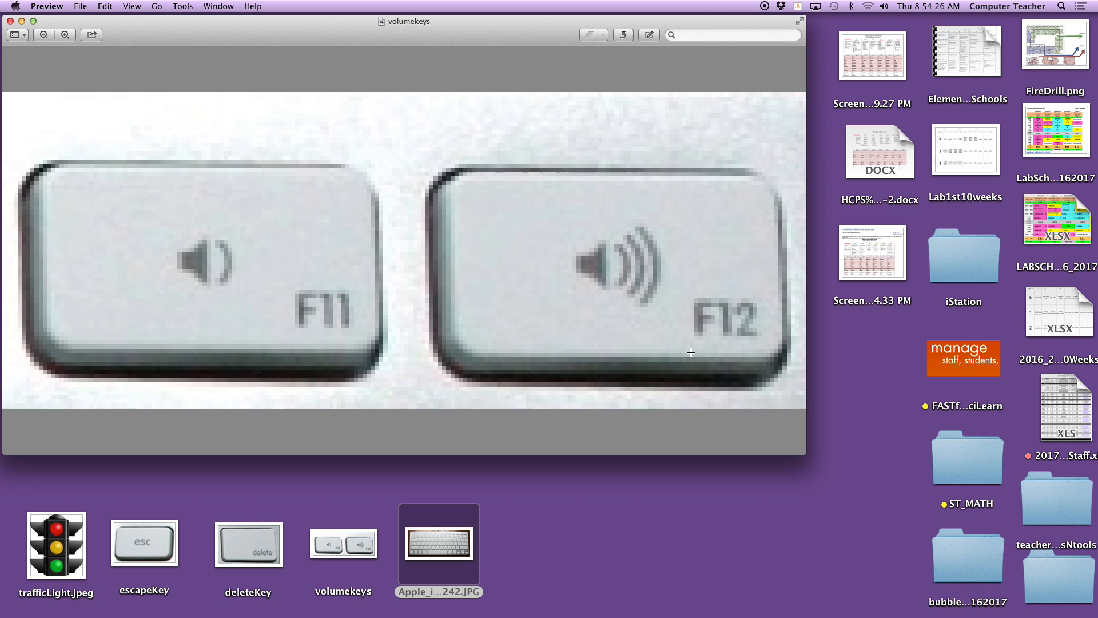
pyautogui.moveTo(625, 261)
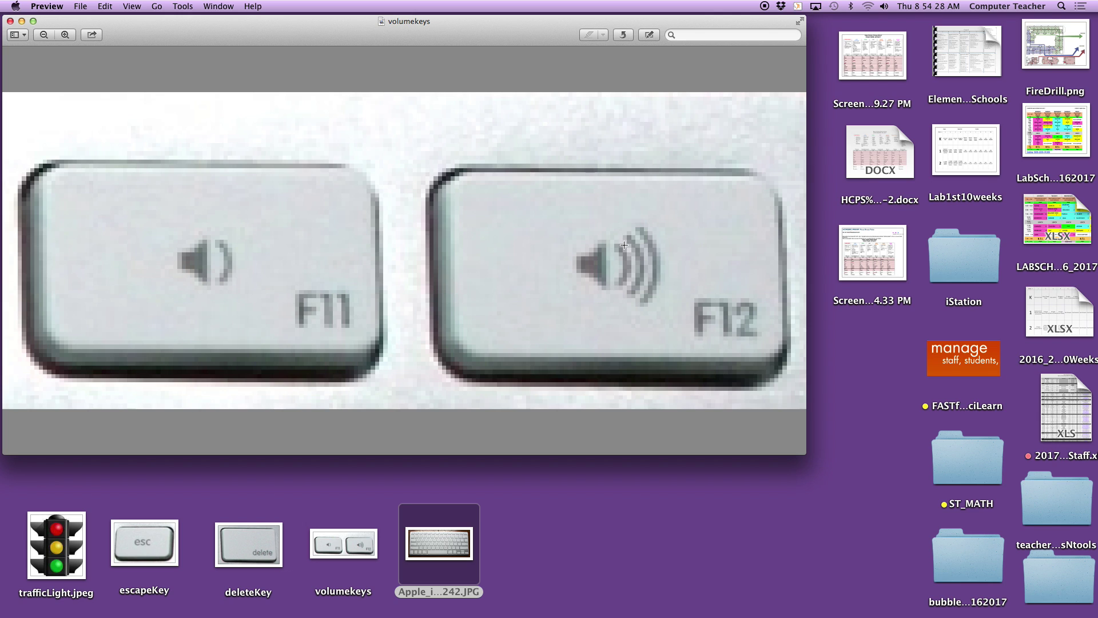
pyautogui.moveTo(641, 269)
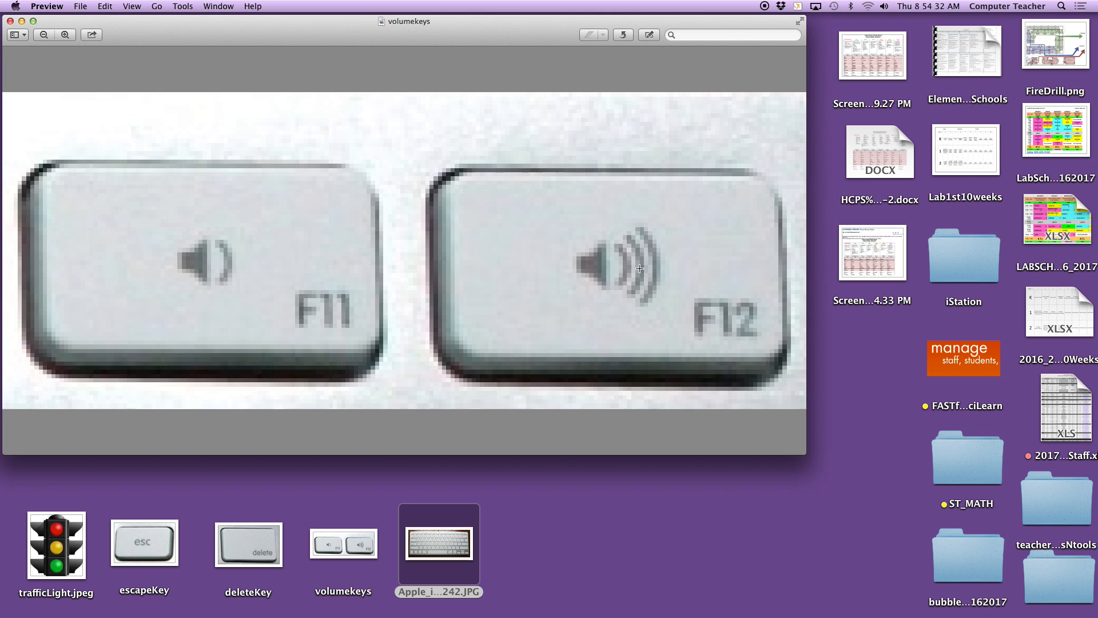
pyautogui.moveTo(172, 263)
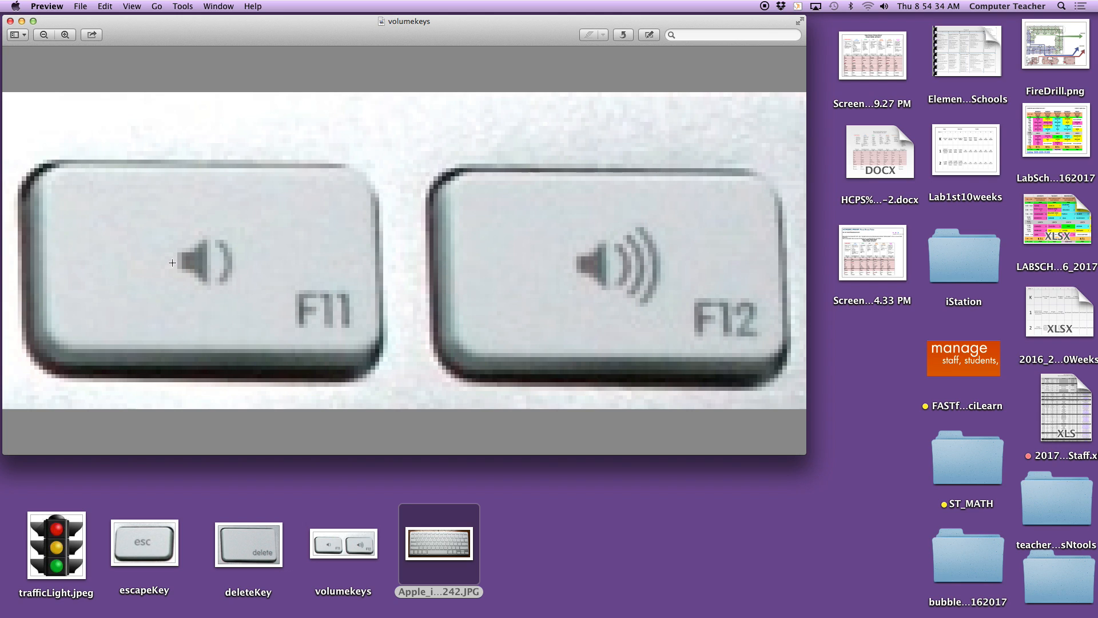
pyautogui.moveTo(215, 276)
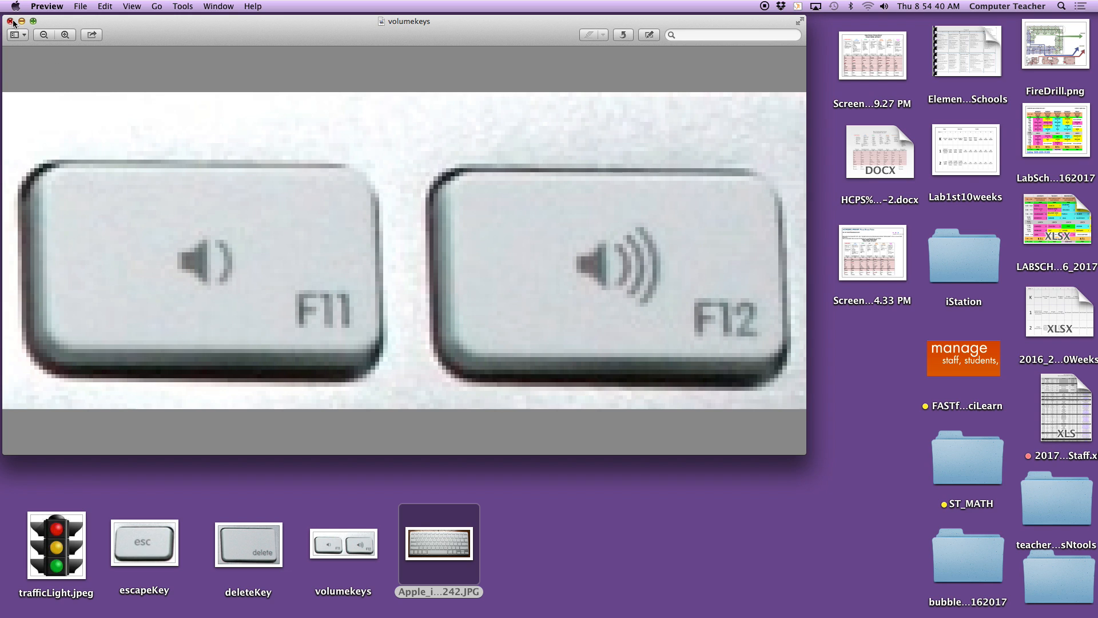
# Step: Close the volumekeys Preview window, leaving the desktop of lesson images
pyautogui.click(9, 21)
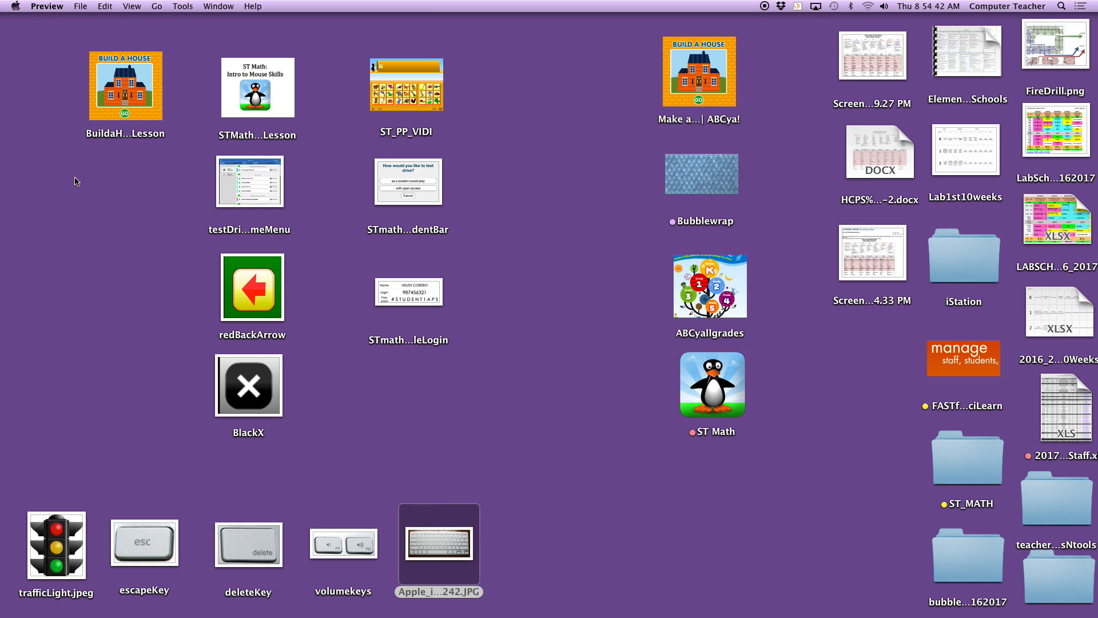